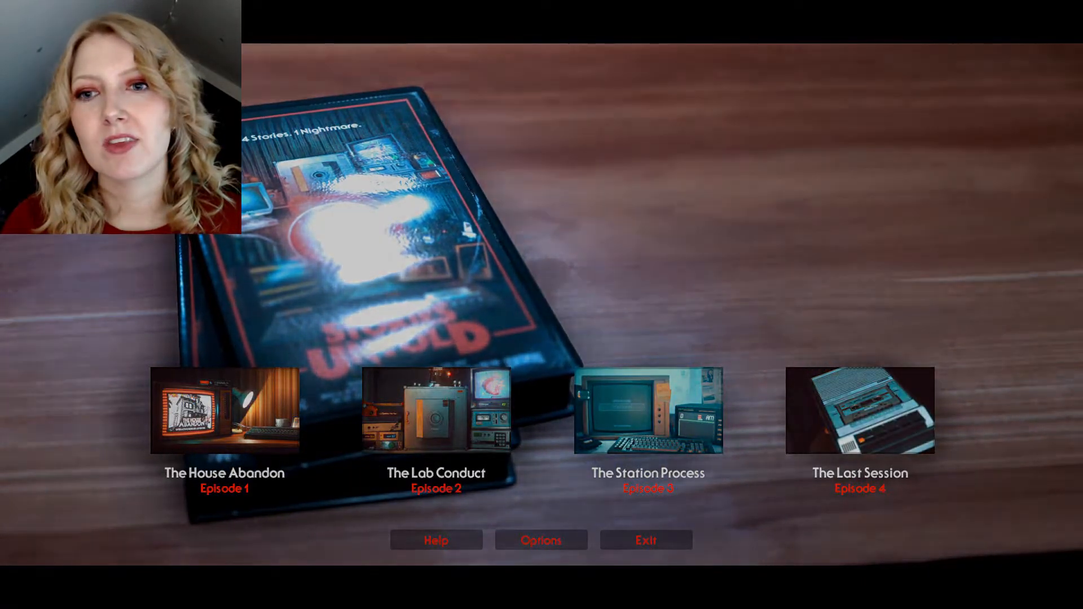
click(647, 412)
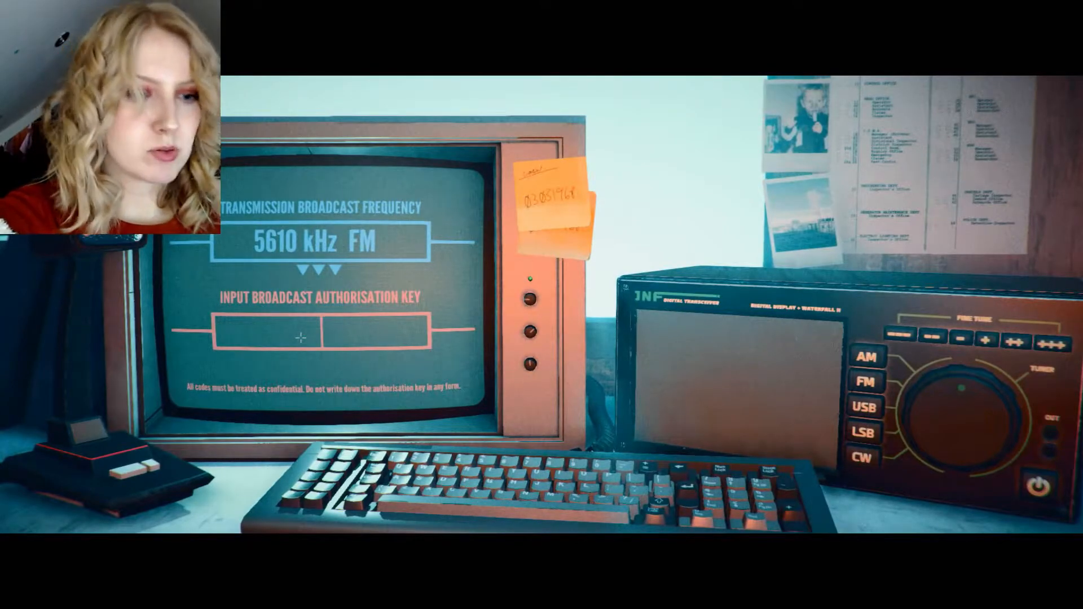
text(1)
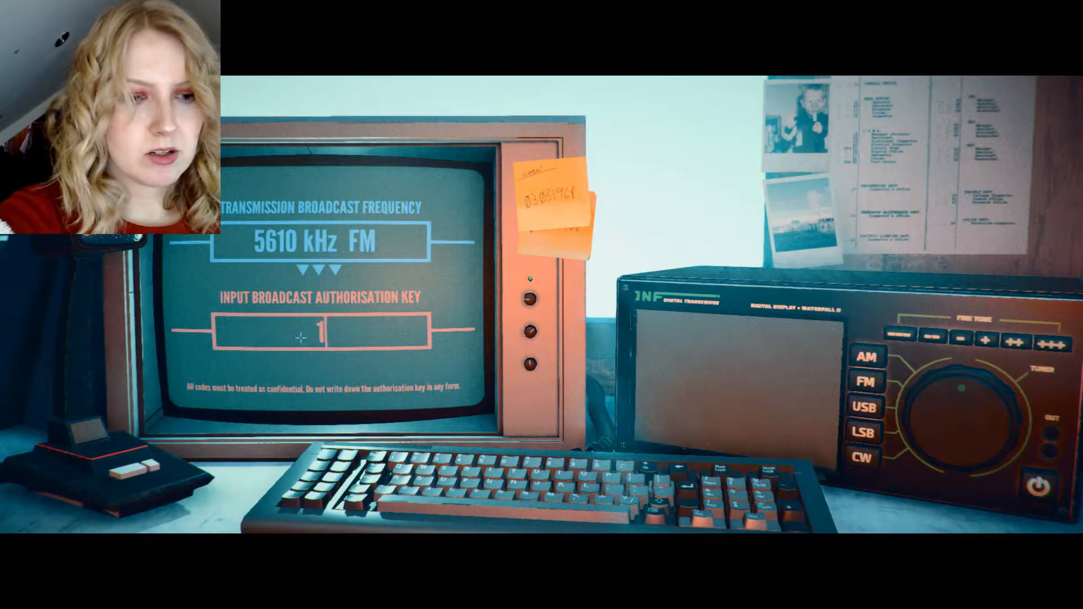
text(21986)
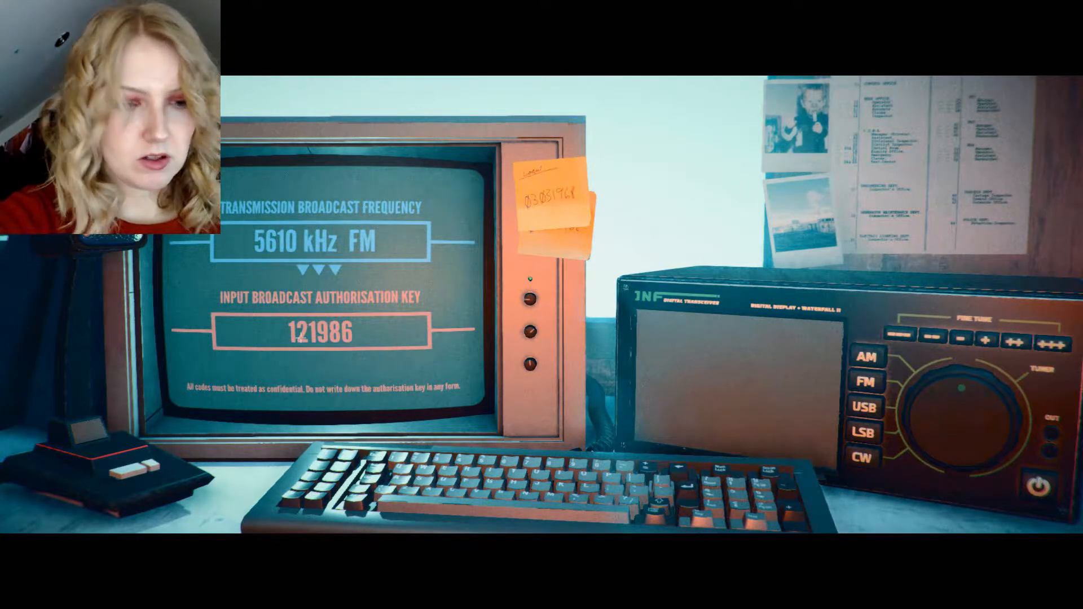
text(23)
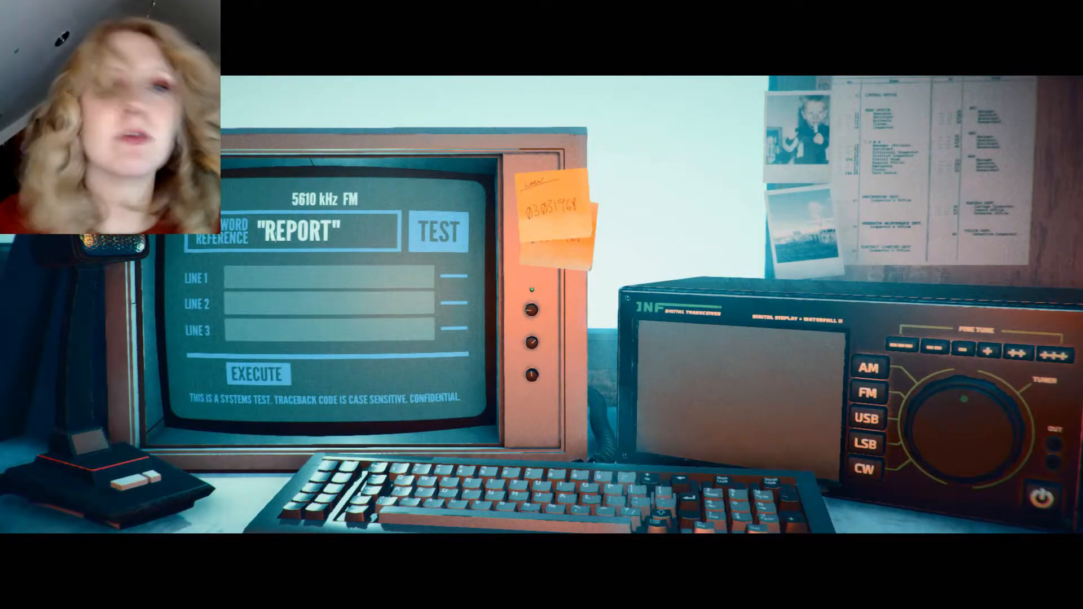
- Fill report line 1 with '20F - FATAL ACCIDENTT'
text(20)
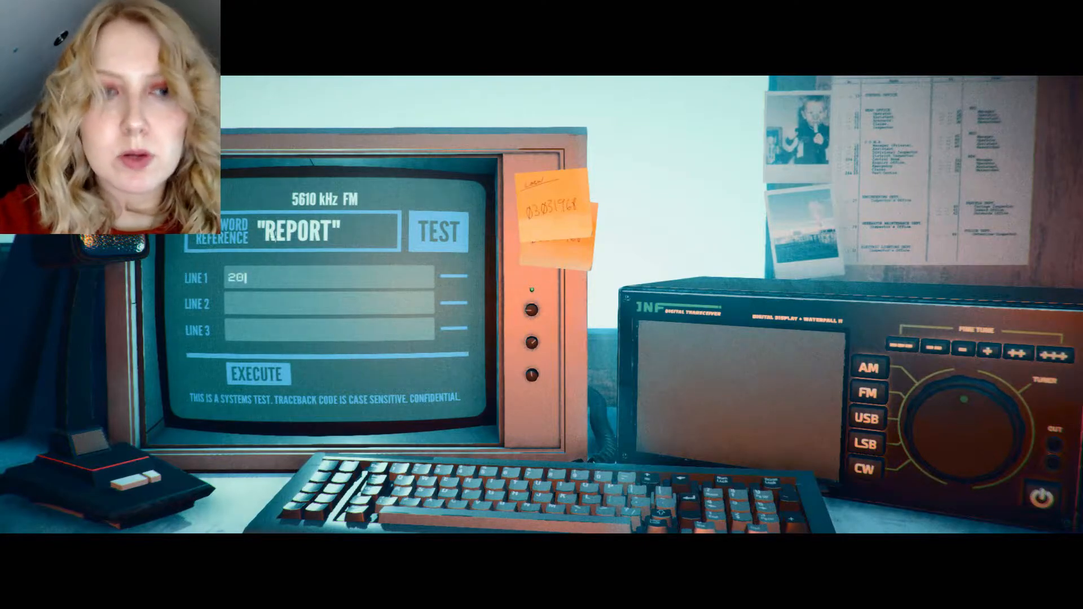
text(F)
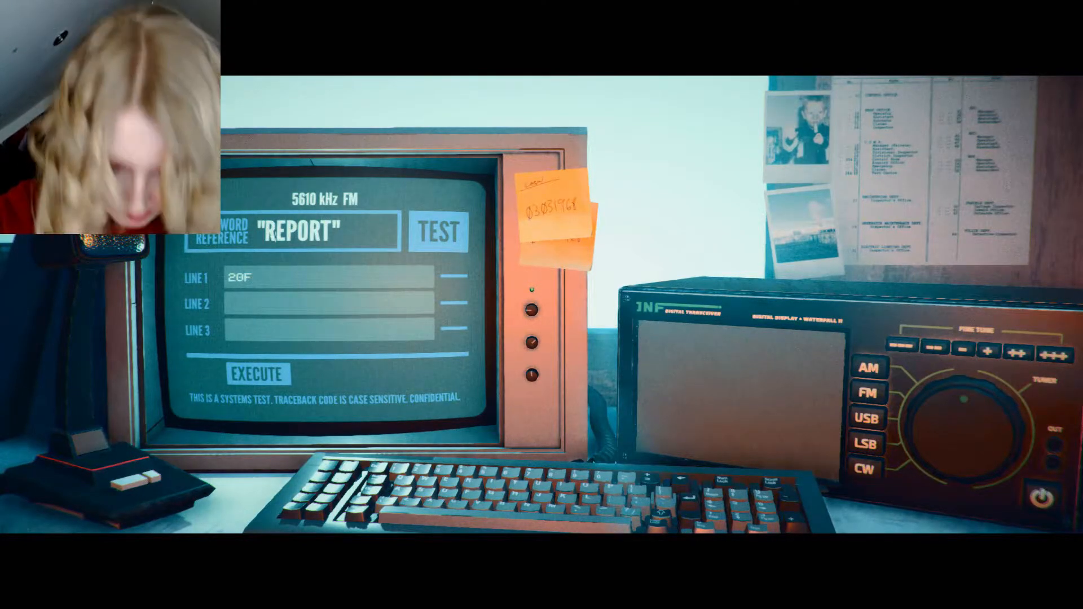
text(-)
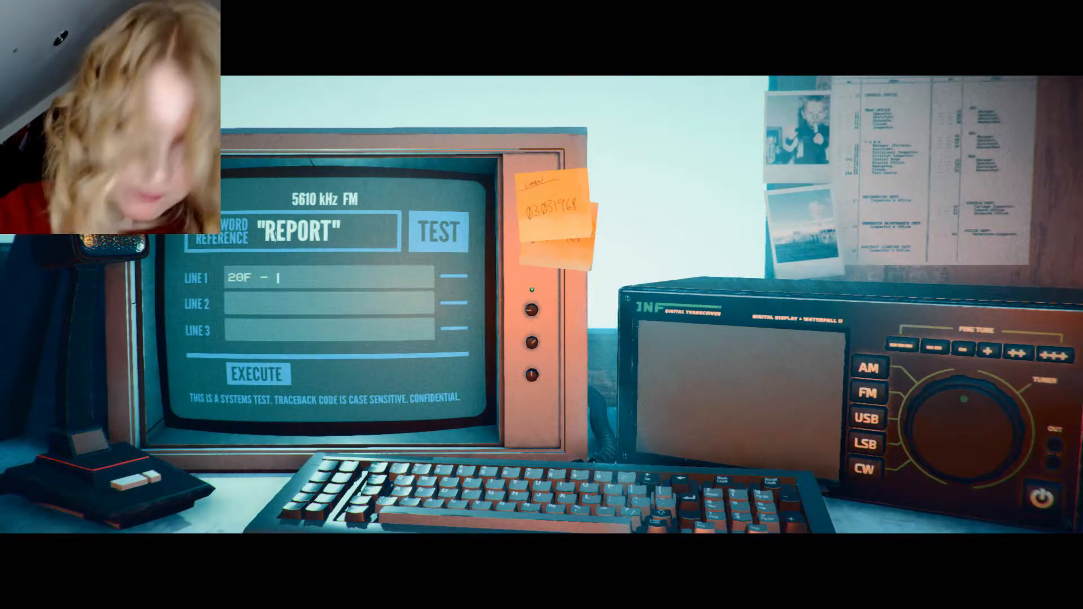
text(FATAL A)
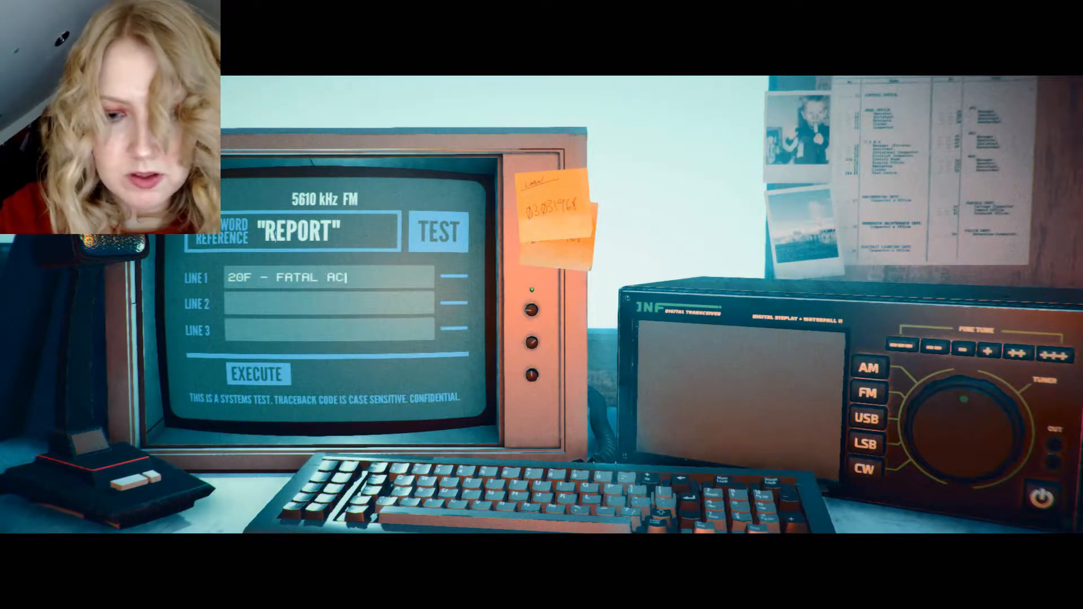
text(CIDENTT)
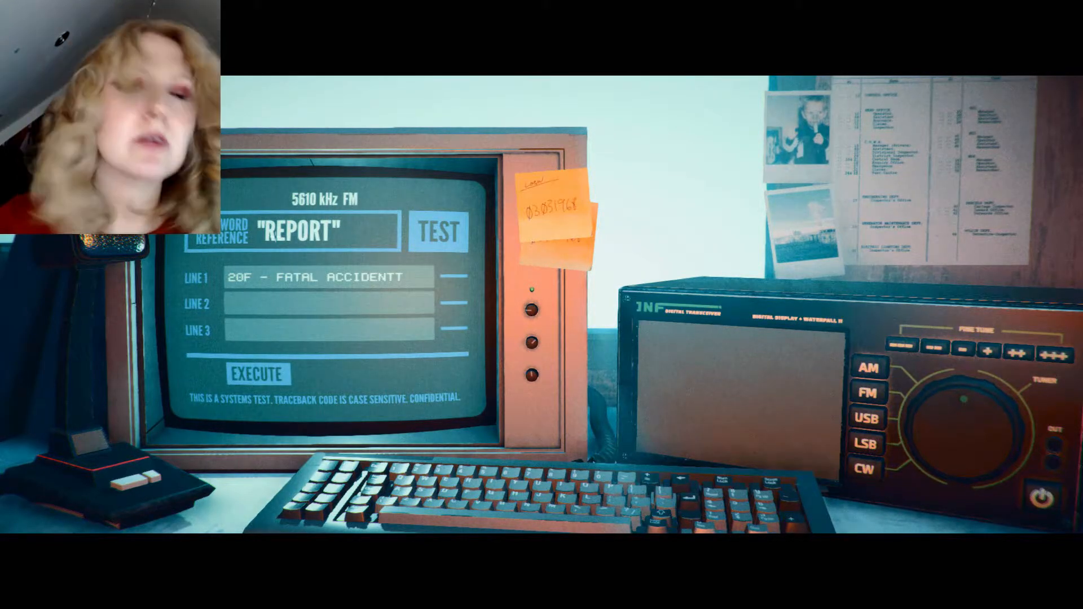
- Type 'EMPTY WHISKEY' on line 2, correcting a mistyped letter
text(e)
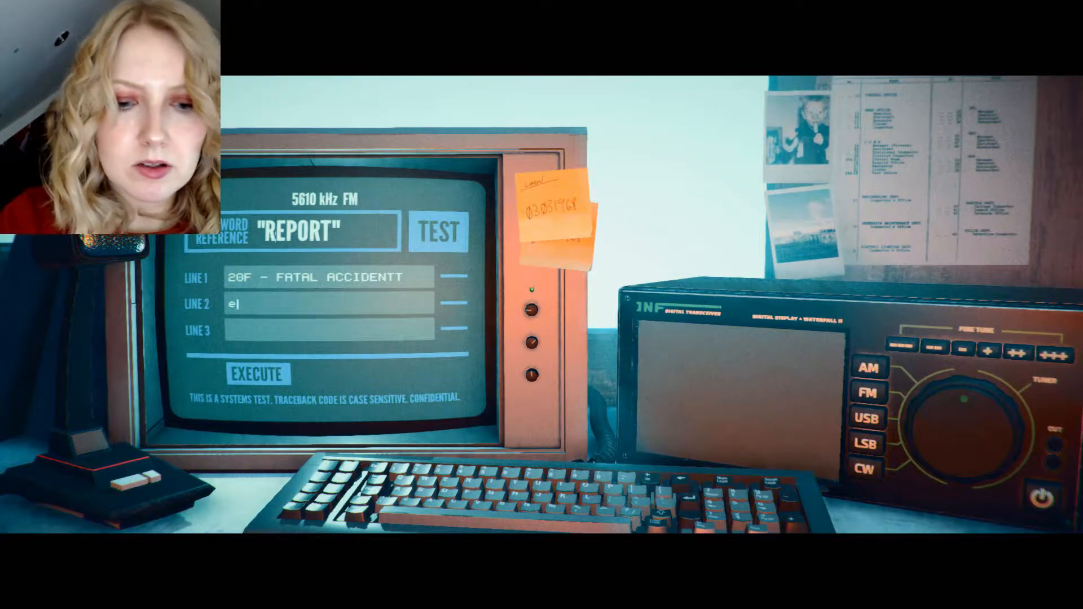
key(Backspace)
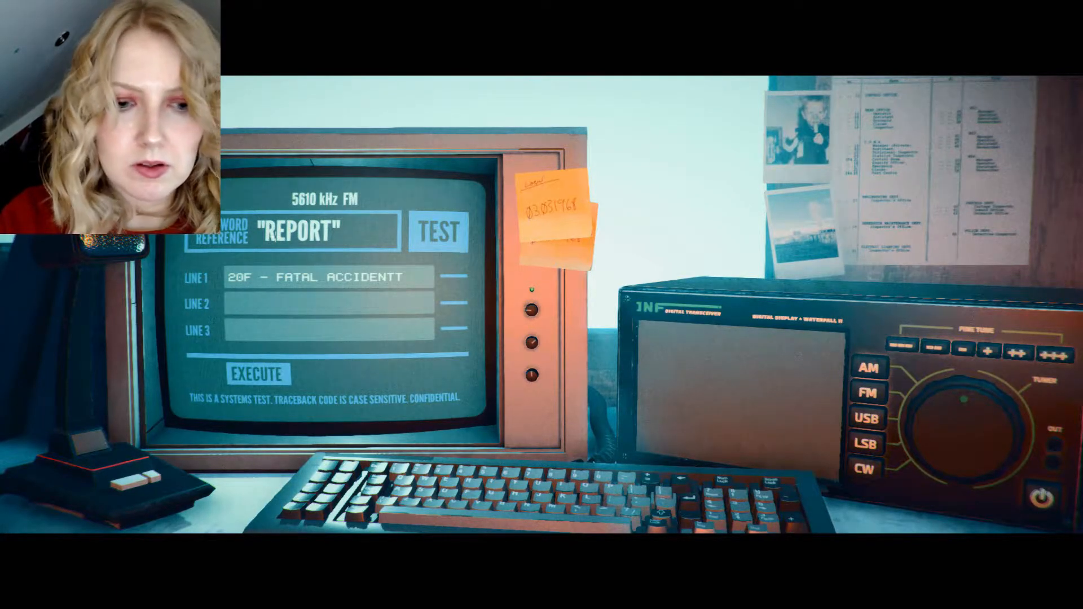
text(em)
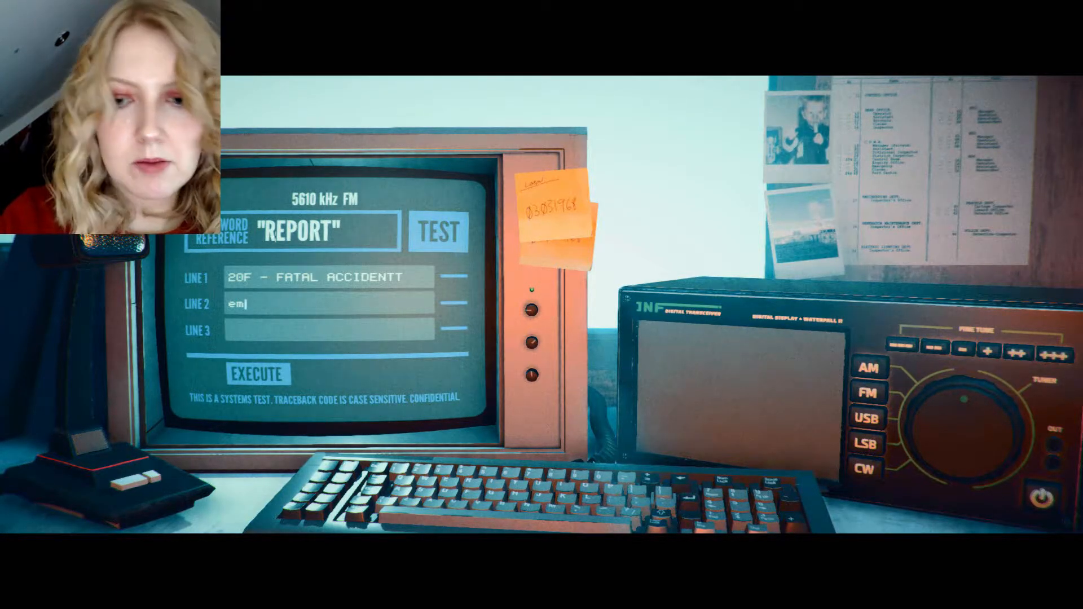
text(MPTY WHIS)
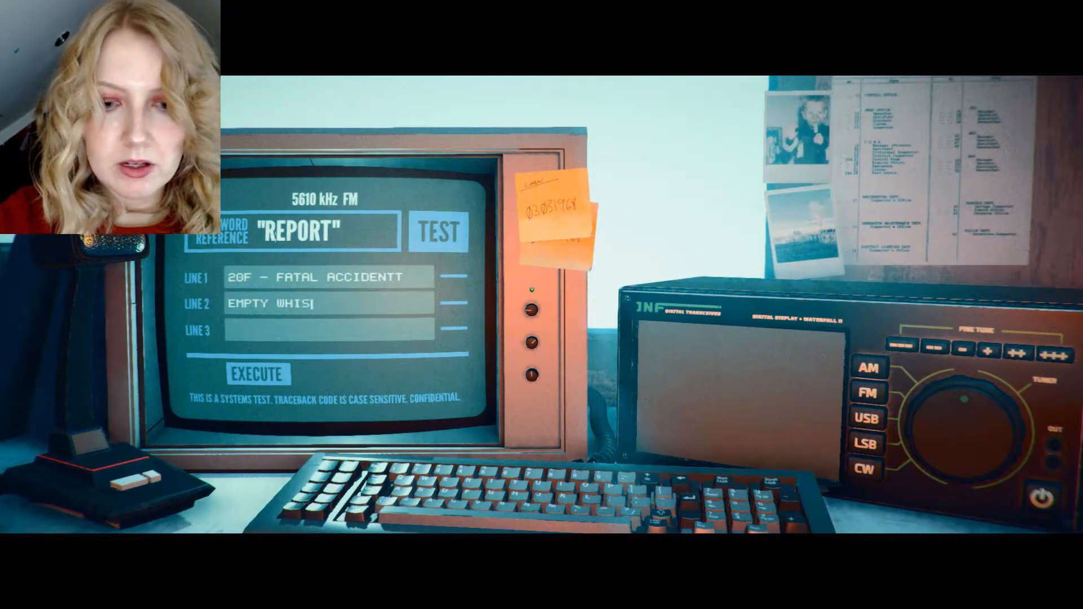
text(KEY)
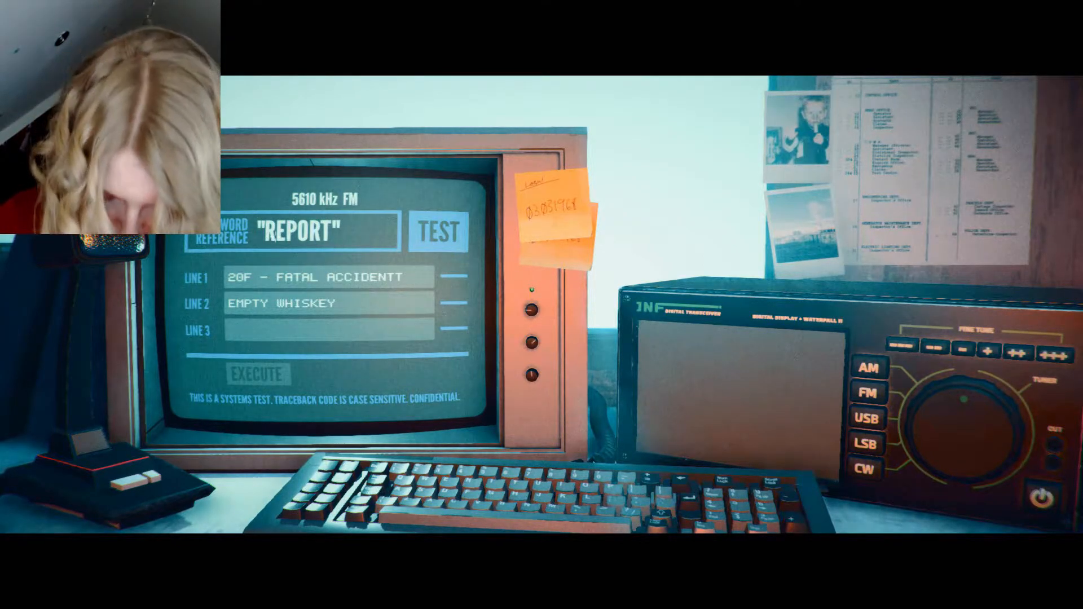
- Enter 'OUT OF CONTROL' on line 3, confirm the three lines, and execute the report
text(l)
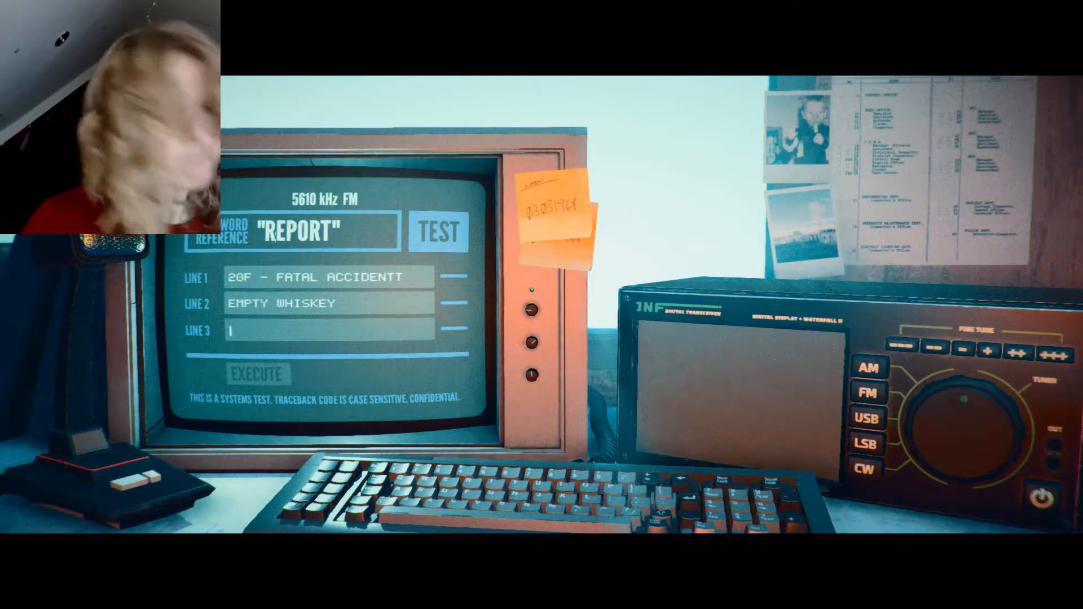
text(OUI)
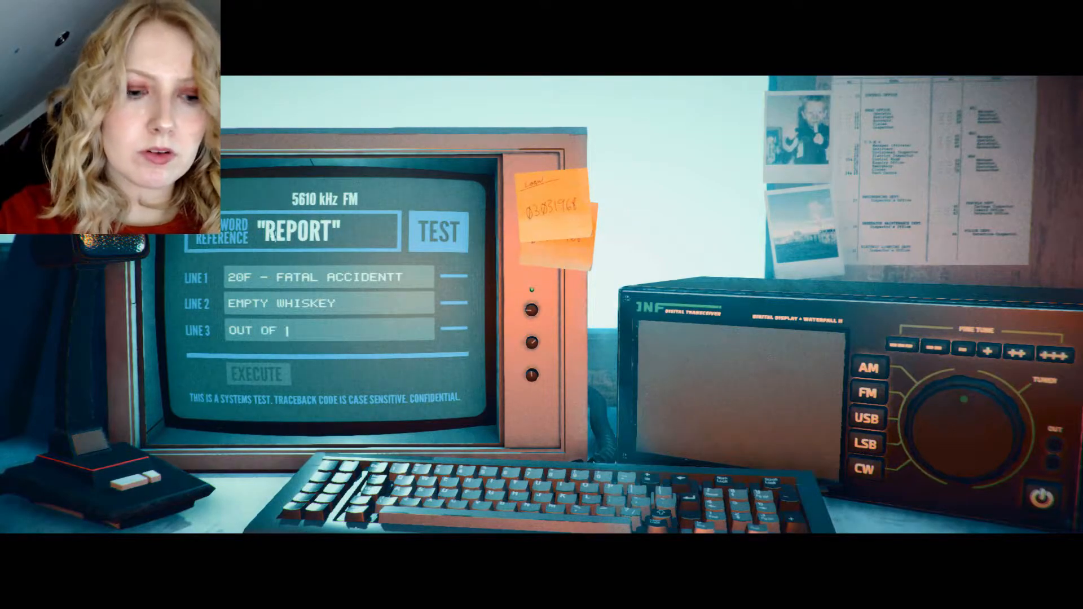
text(CONTROL)
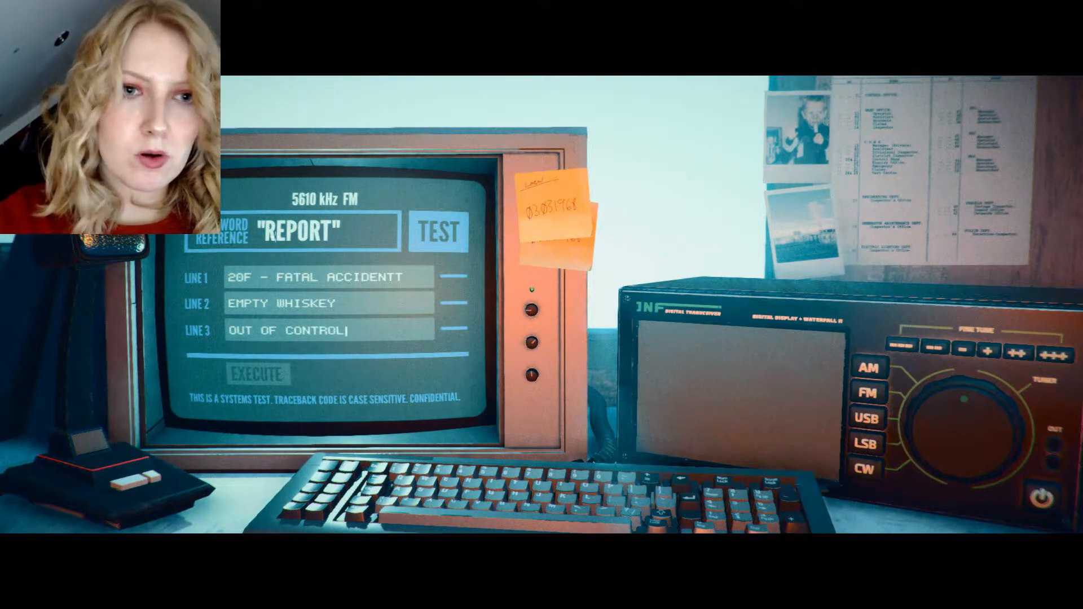
click(438, 232)
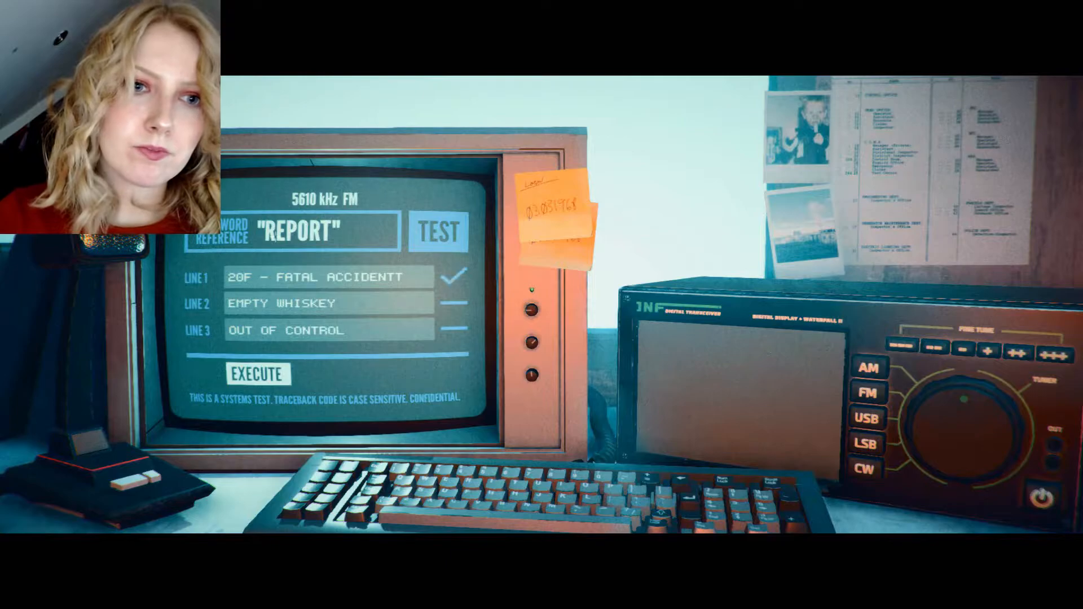
click(258, 373)
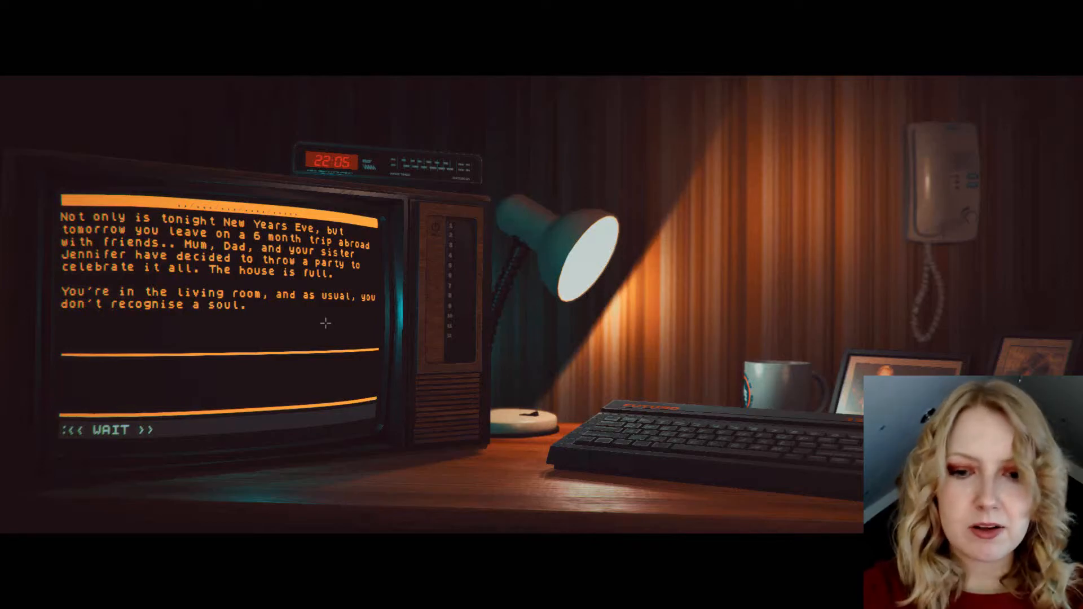
text(LOOK ARI)
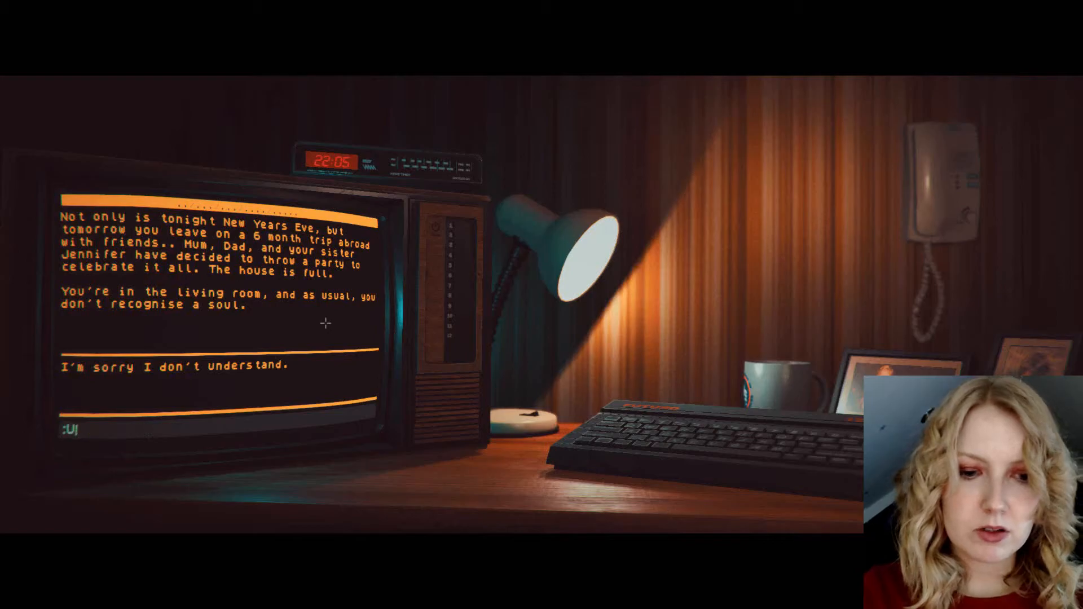
text(Use f)
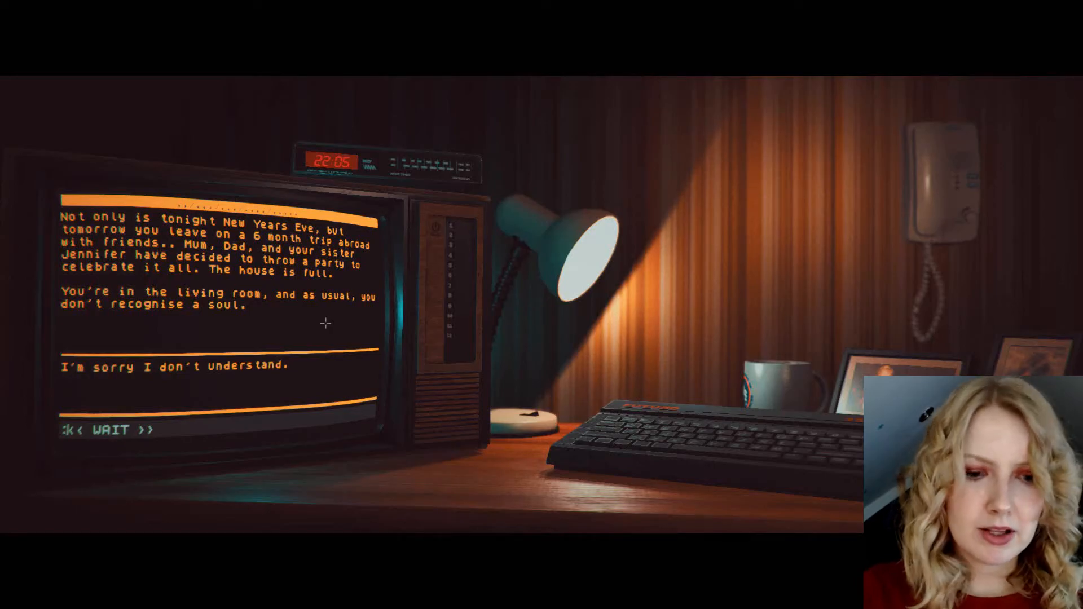
- Leave the living room, attempt 'go upstairs', then look around the hallway
text(leave room)
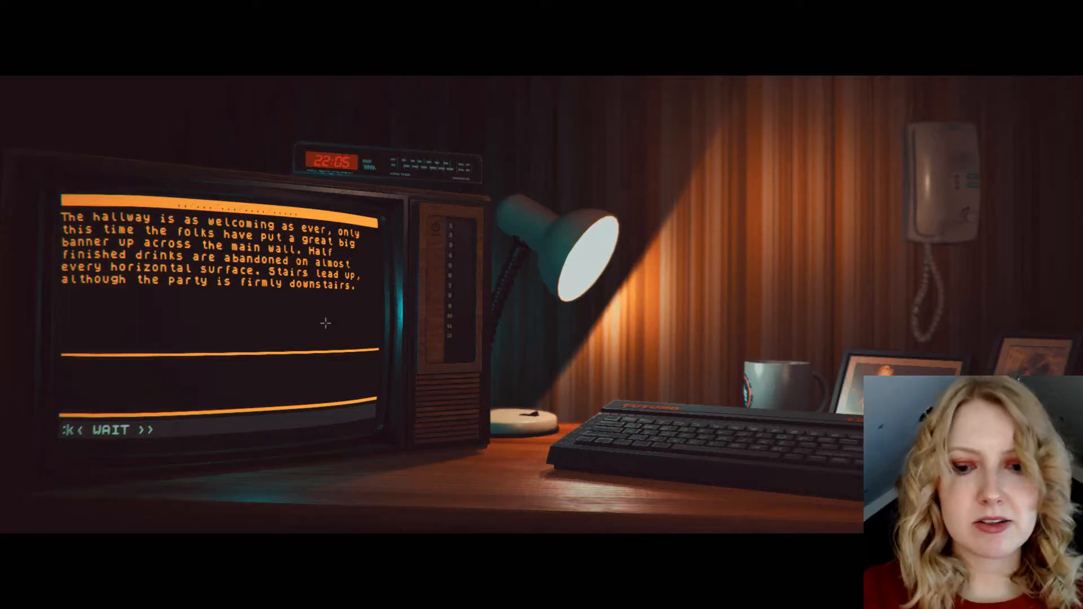
text(go u)
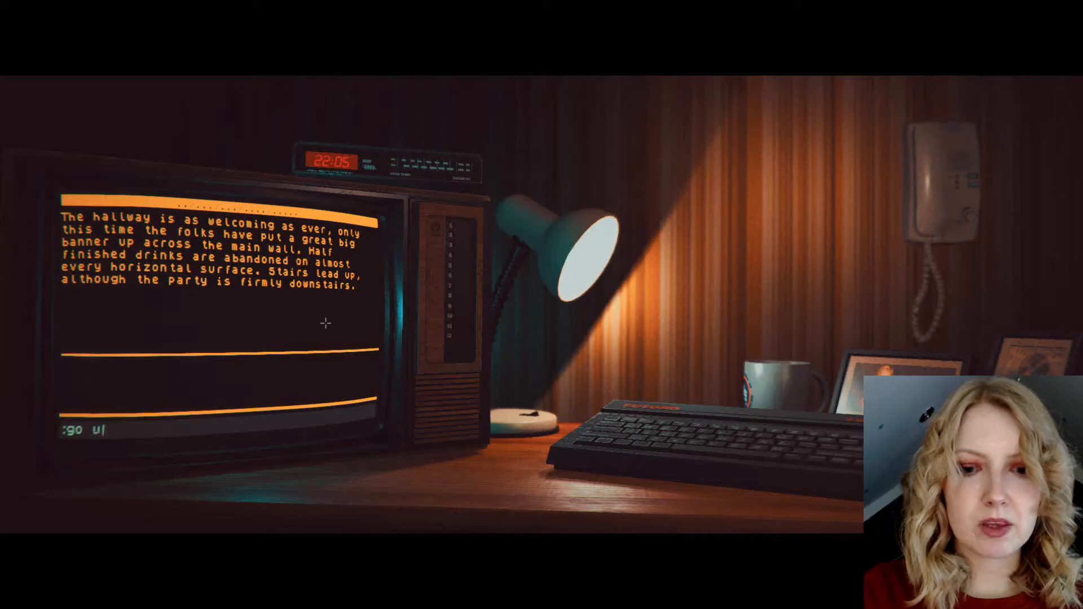
text(psta)
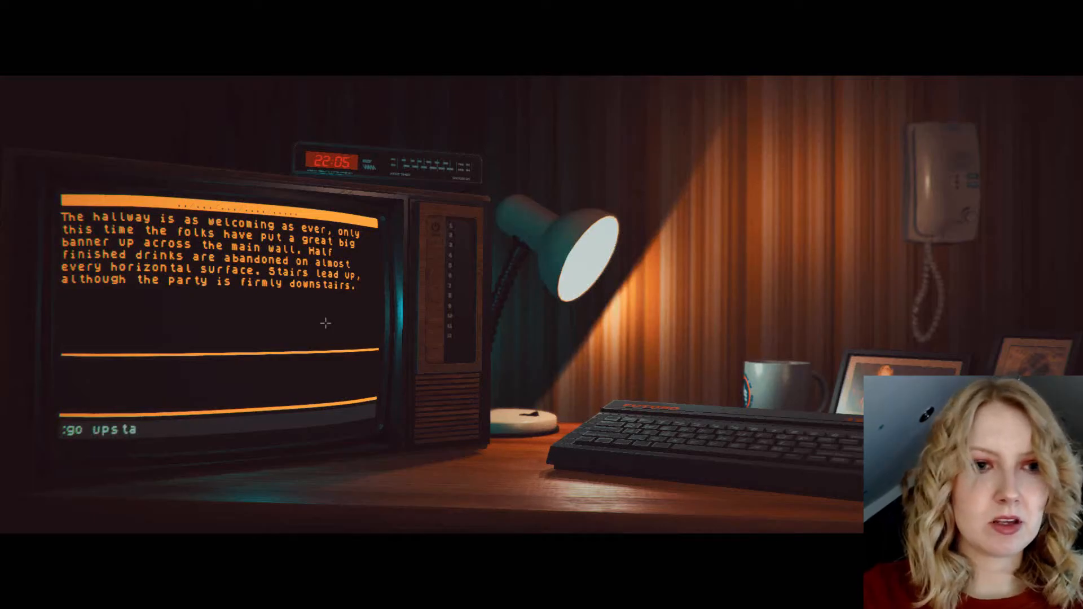
text(irs)
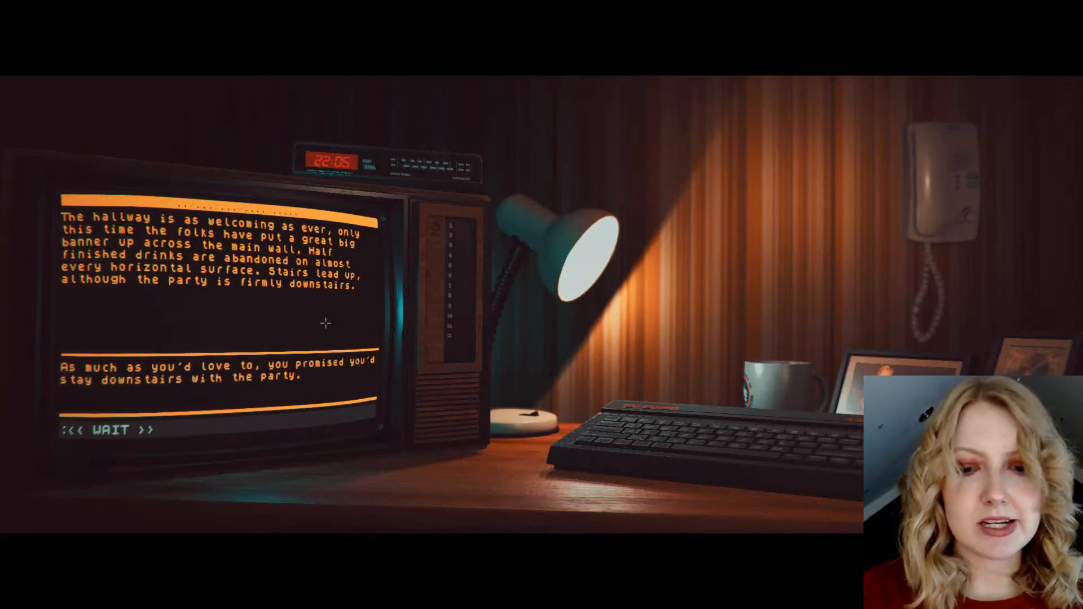
text(look aro)
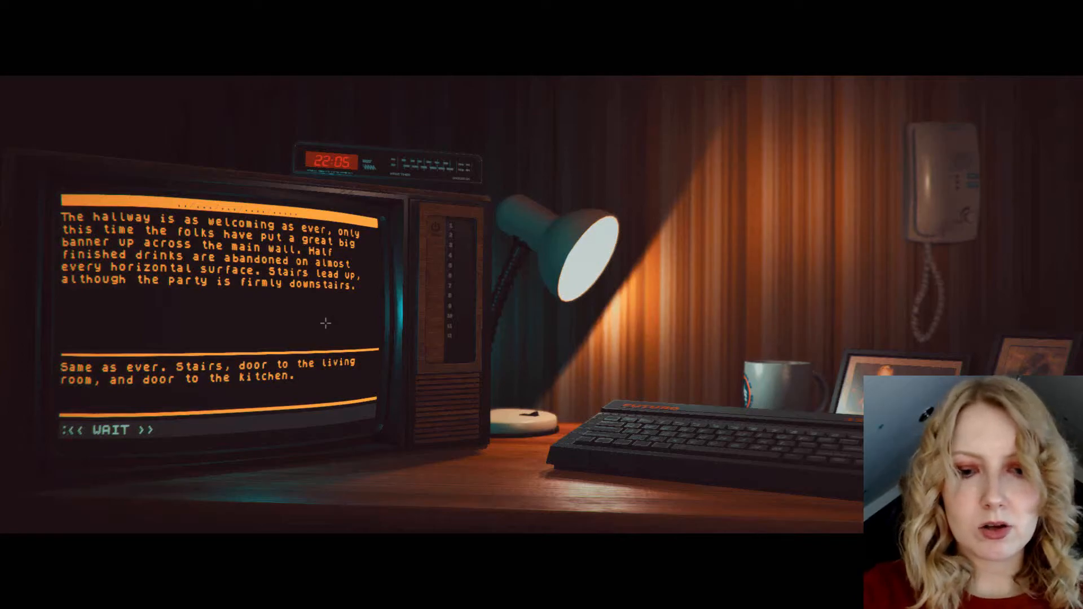
- Go to the kitchen, try eating the hog roast, look around, and read the banner
text(go to kit)
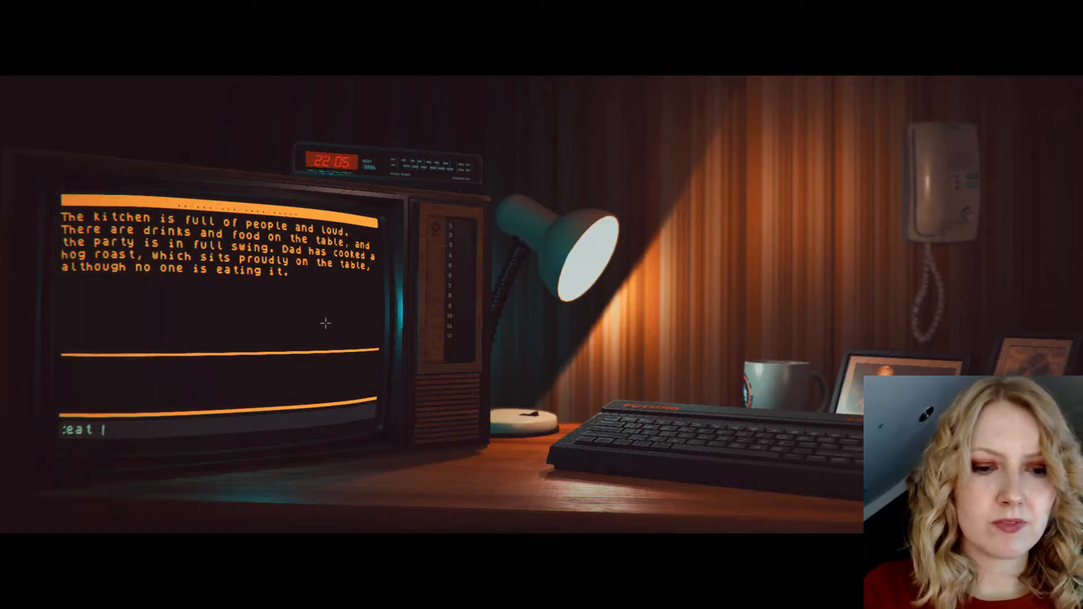
text(hog r)
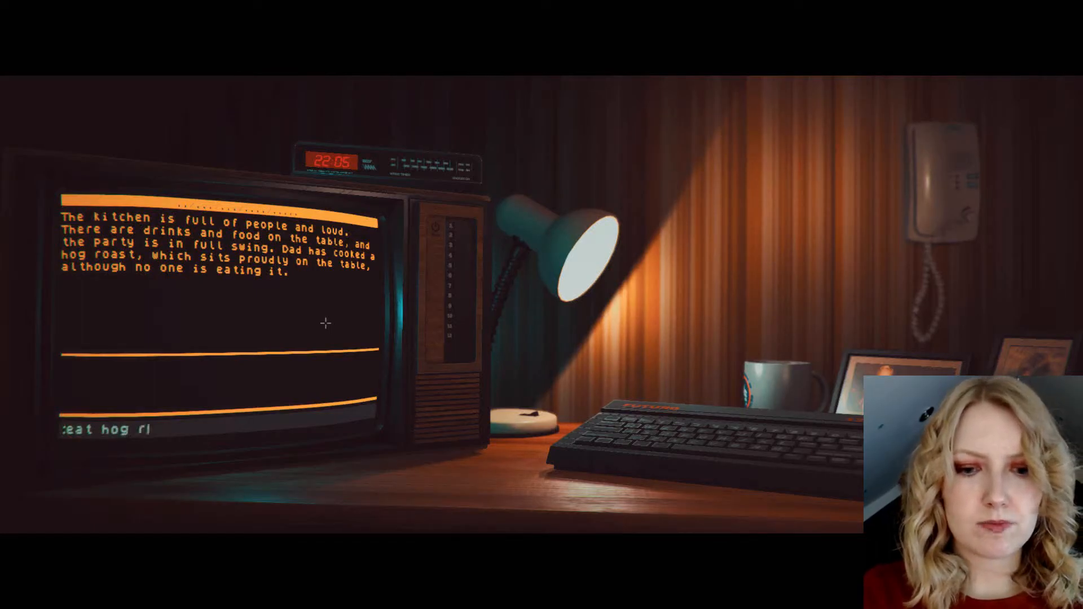
text(oast)
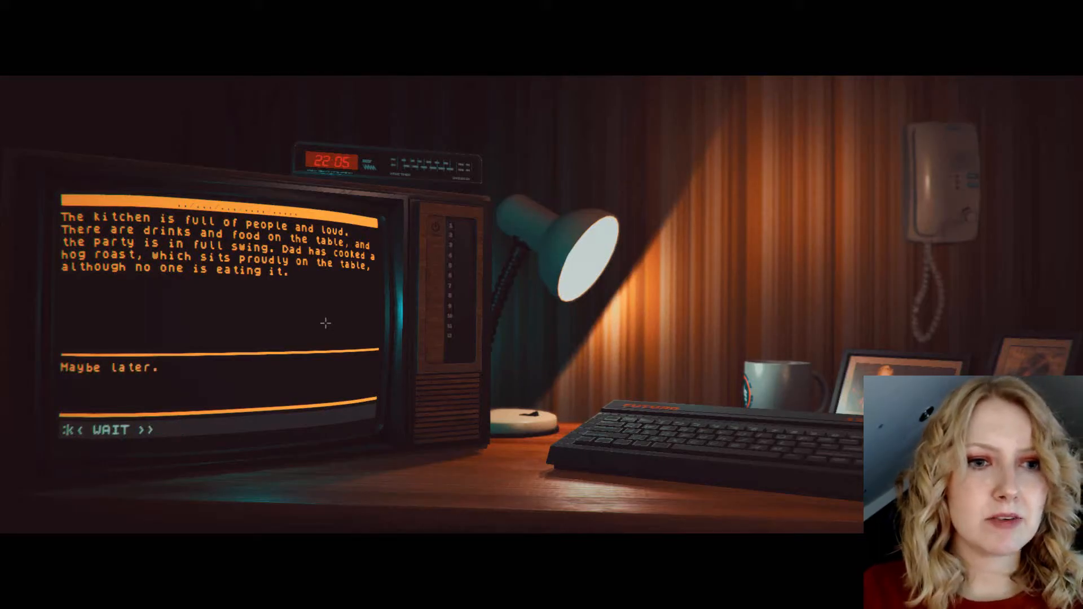
text(look arol)
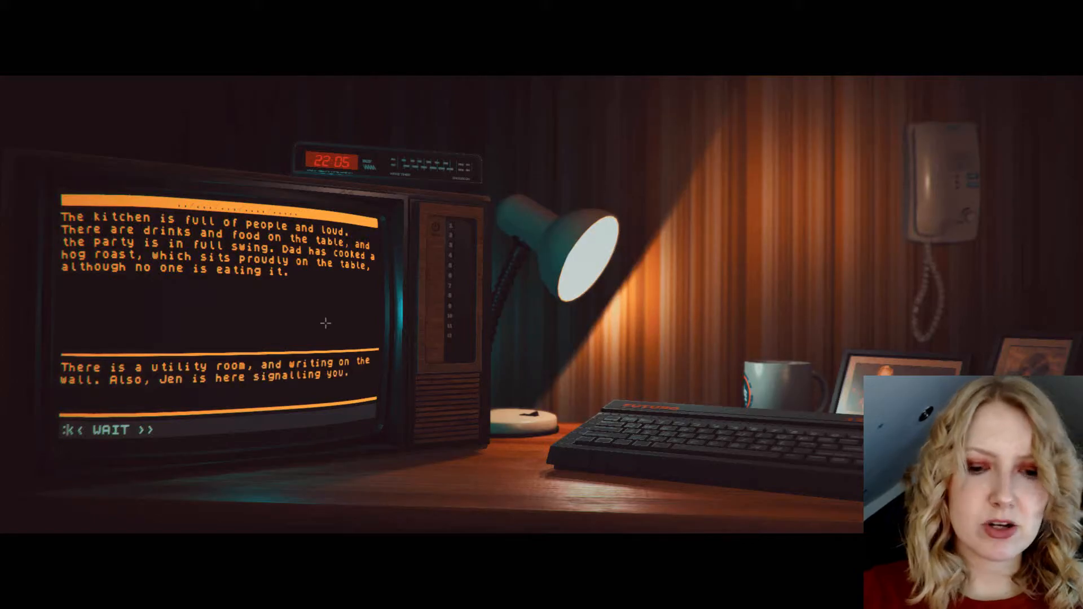
text(read)
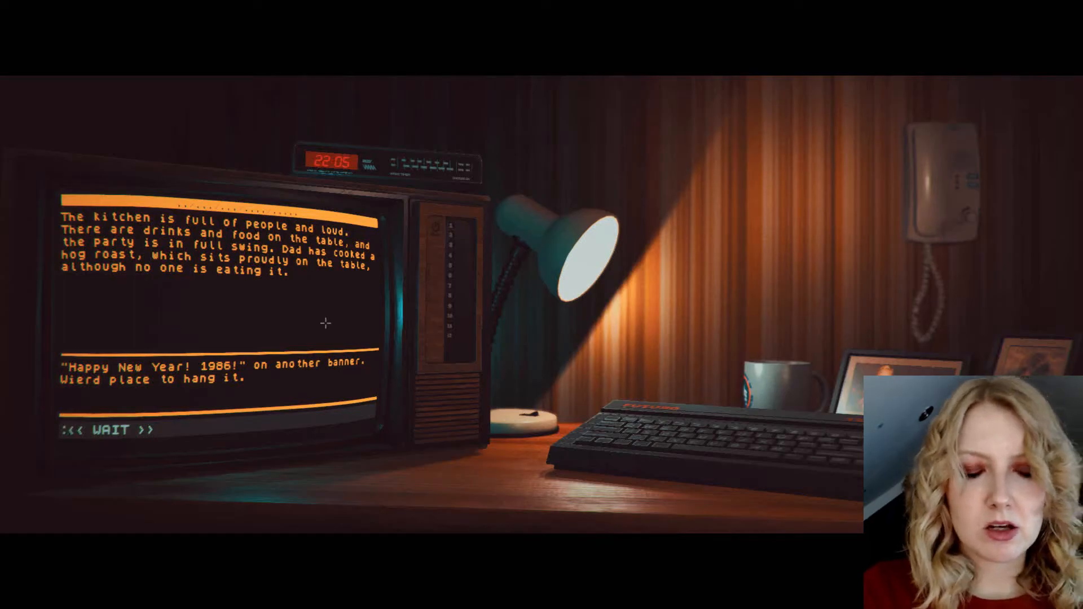
- Go to Jennifer, get her a drink, and continue after she walks away
text(go to)
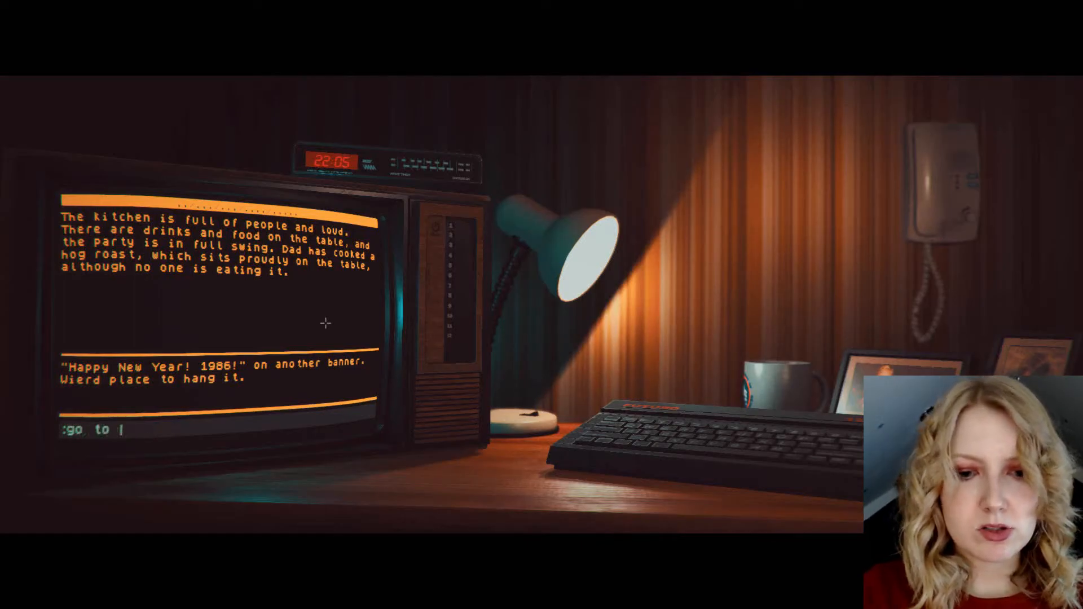
text(jennifer)
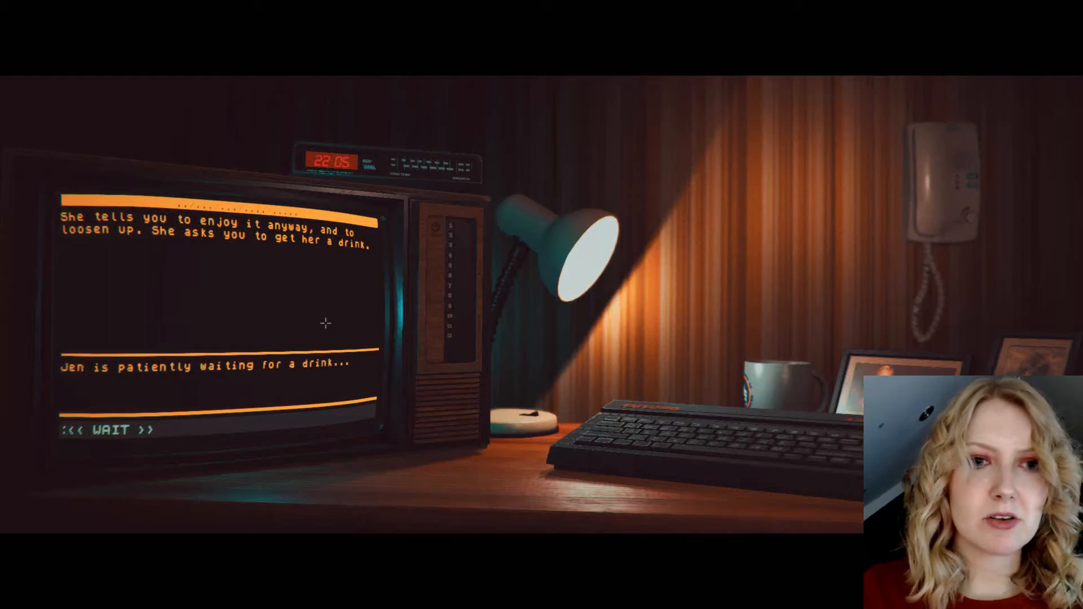
text(go)
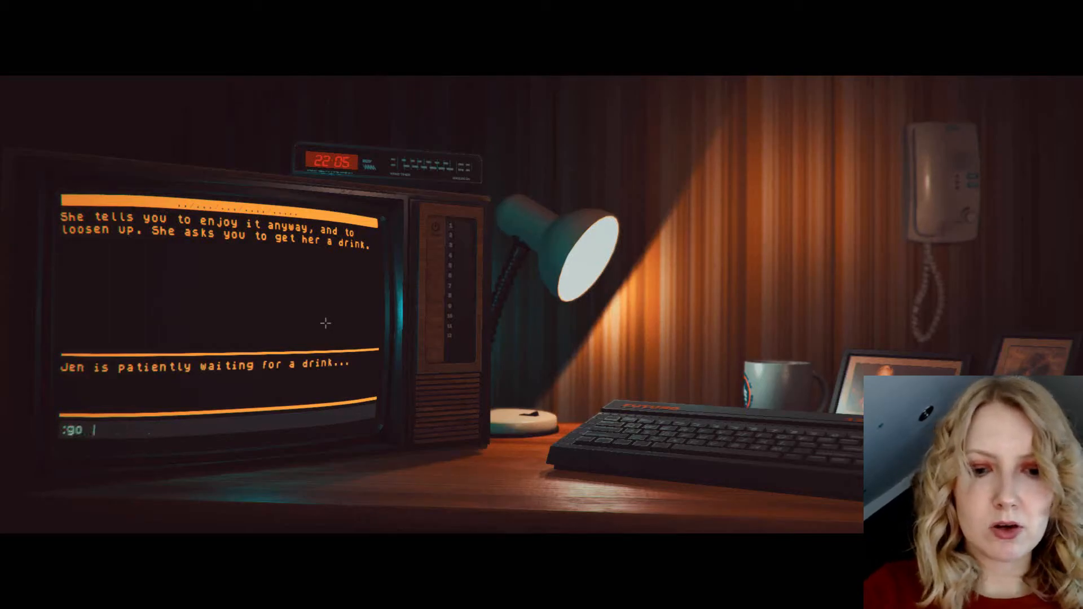
text(get drink)
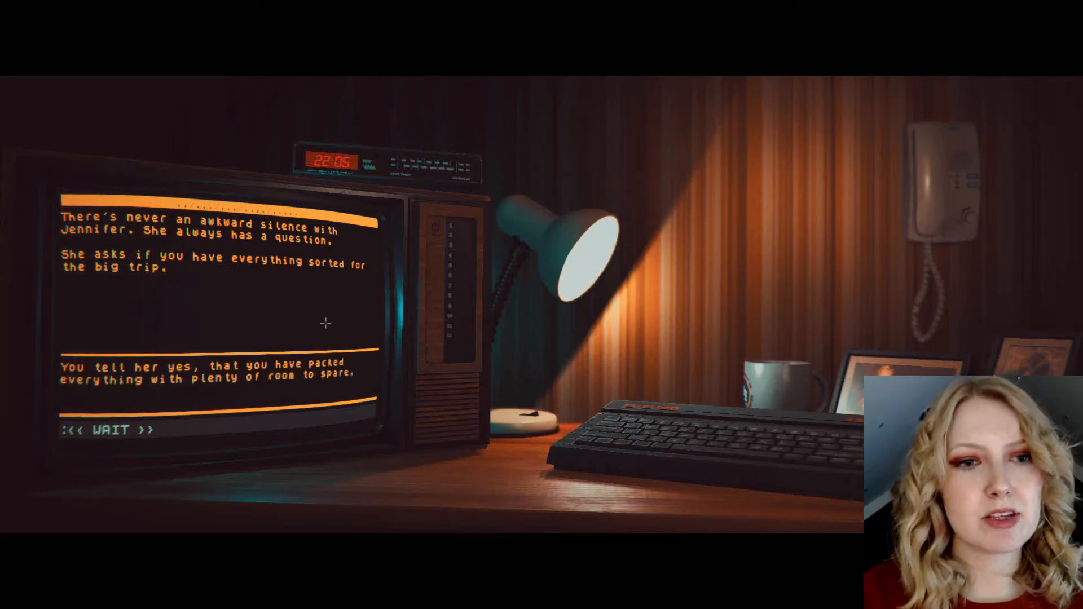
click(105, 428)
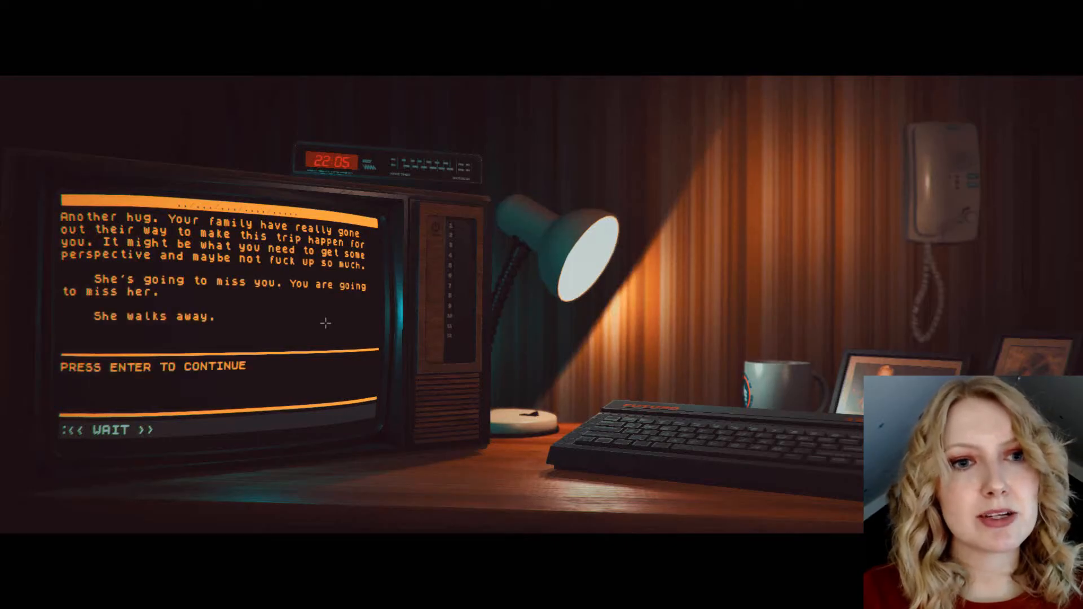
key(enter)
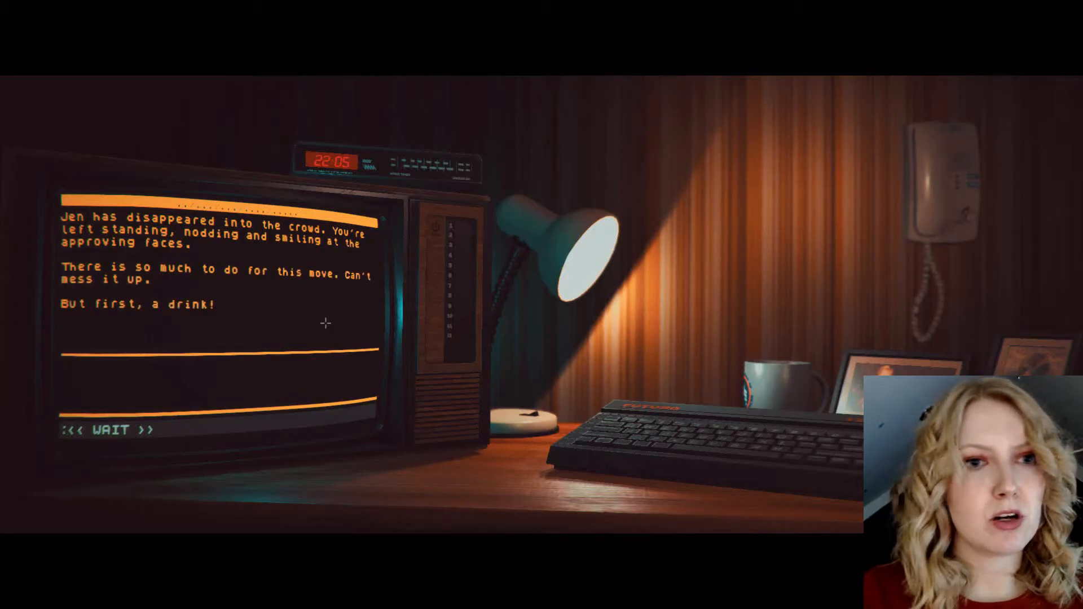
- Take a drink, look around the crowded room, and go to the utility room
text(dr)
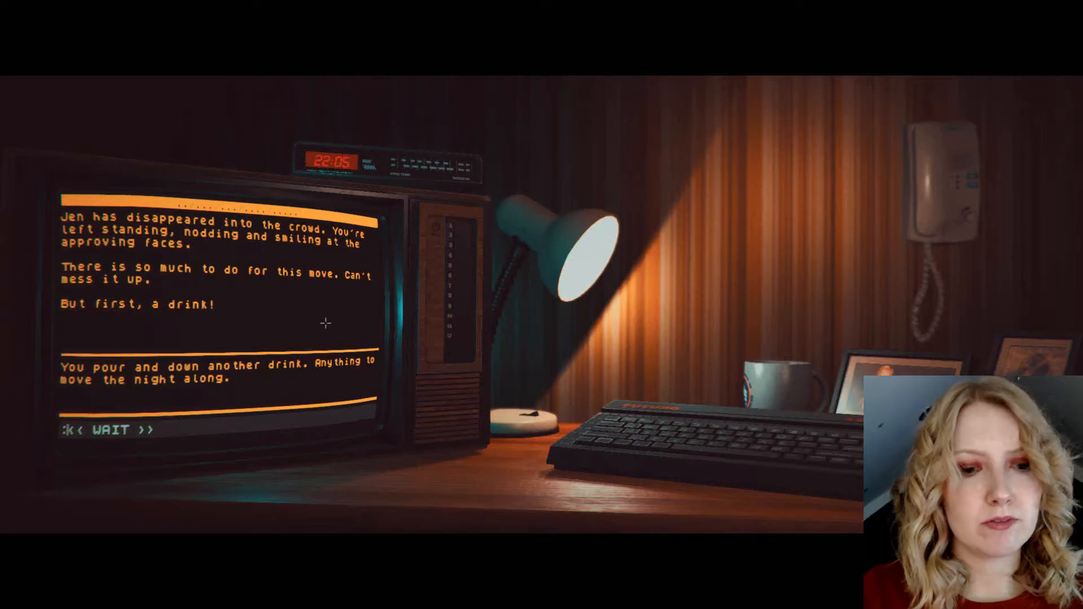
text(look)
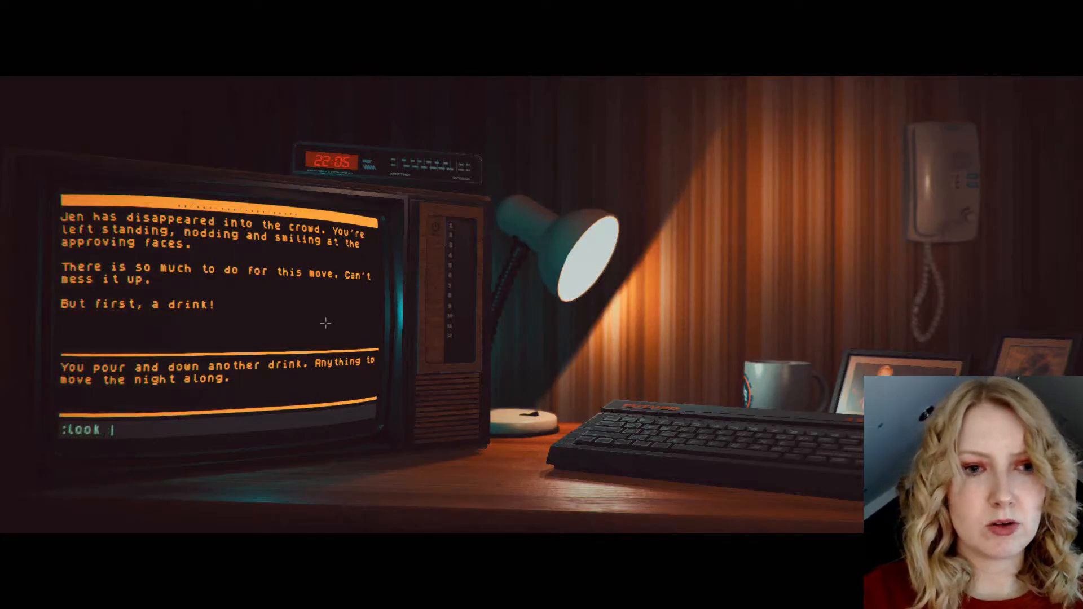
text(around)
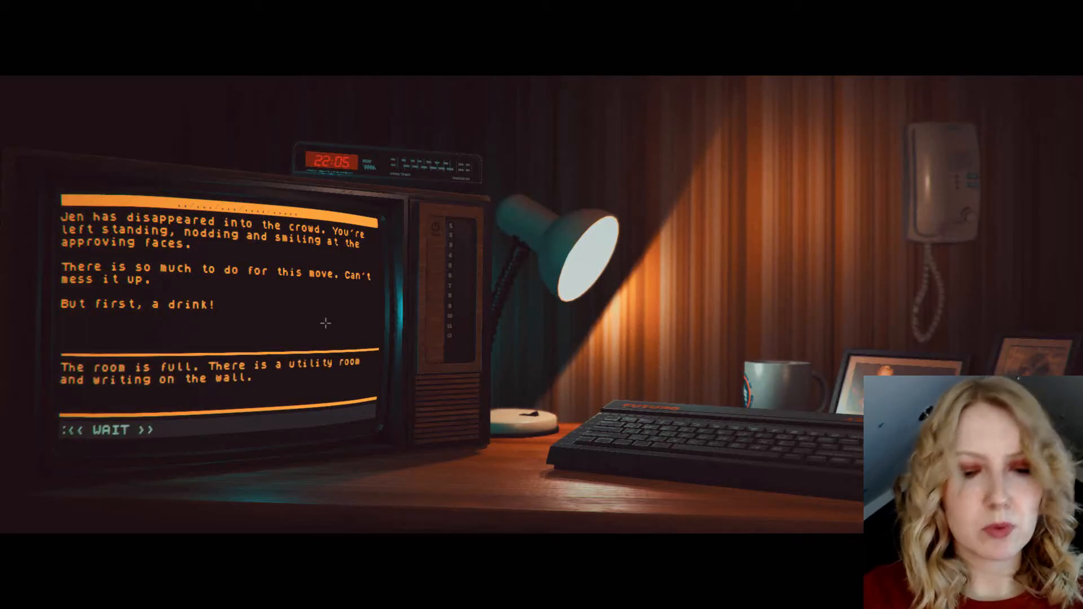
text(go to util)
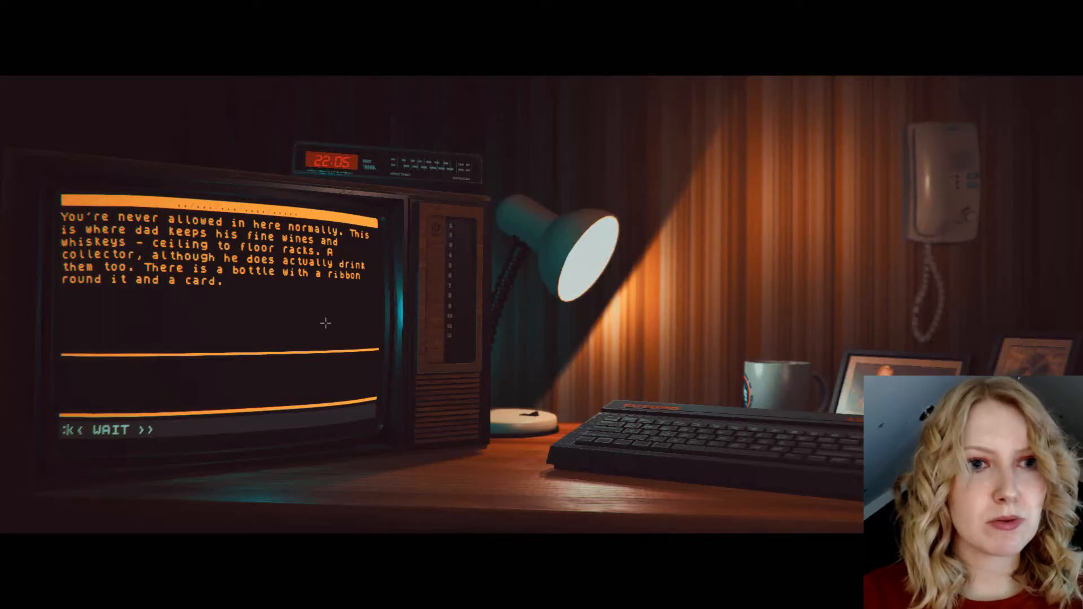
- Look around the whiskey room, read dad's card, try 'find', then leave the room
text(look)
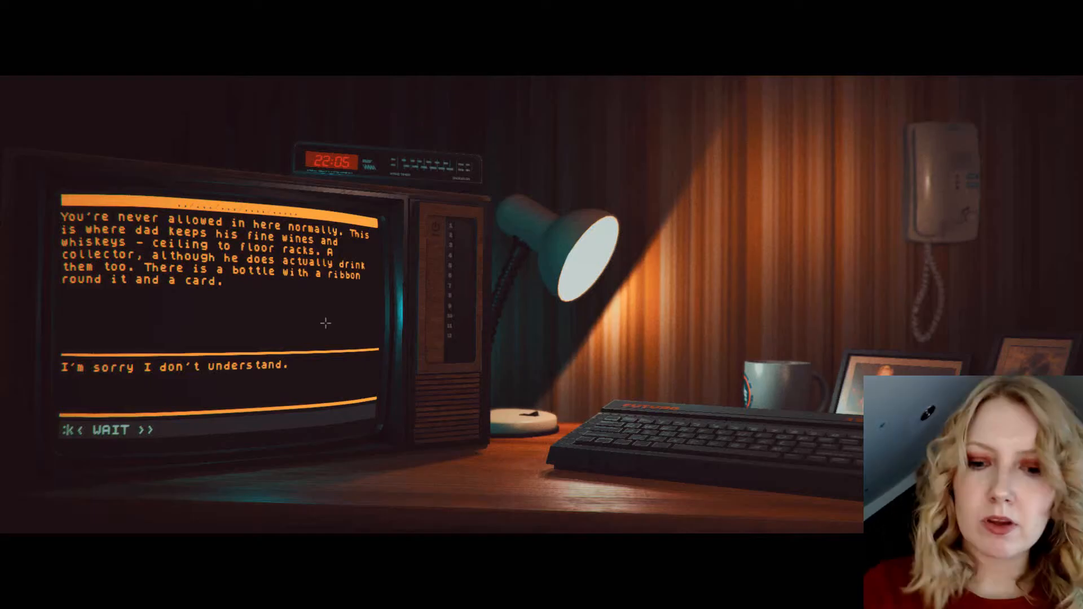
text(look at cal)
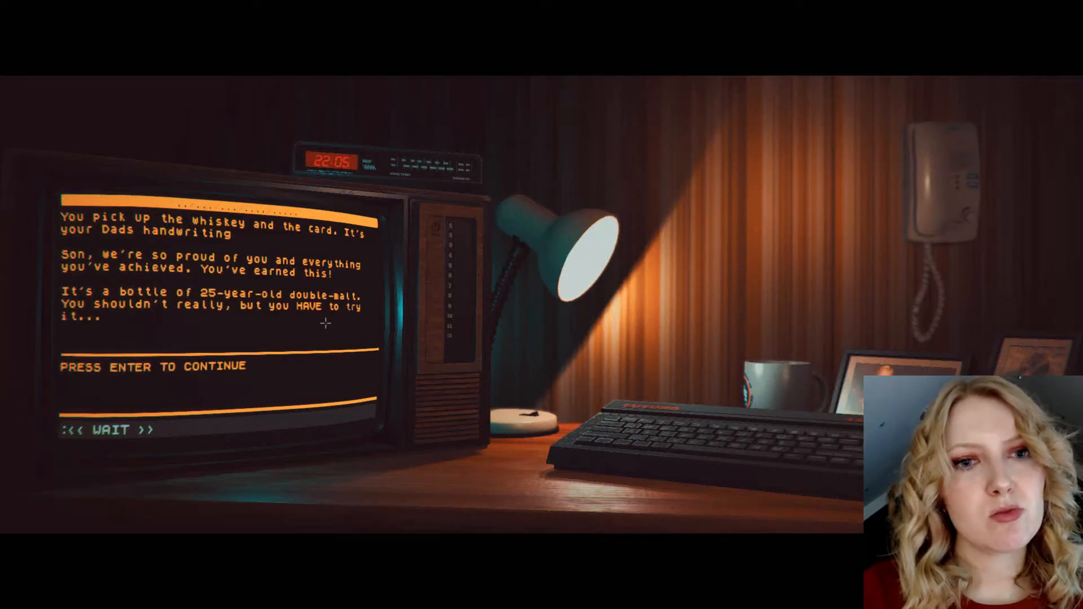
key(enter)
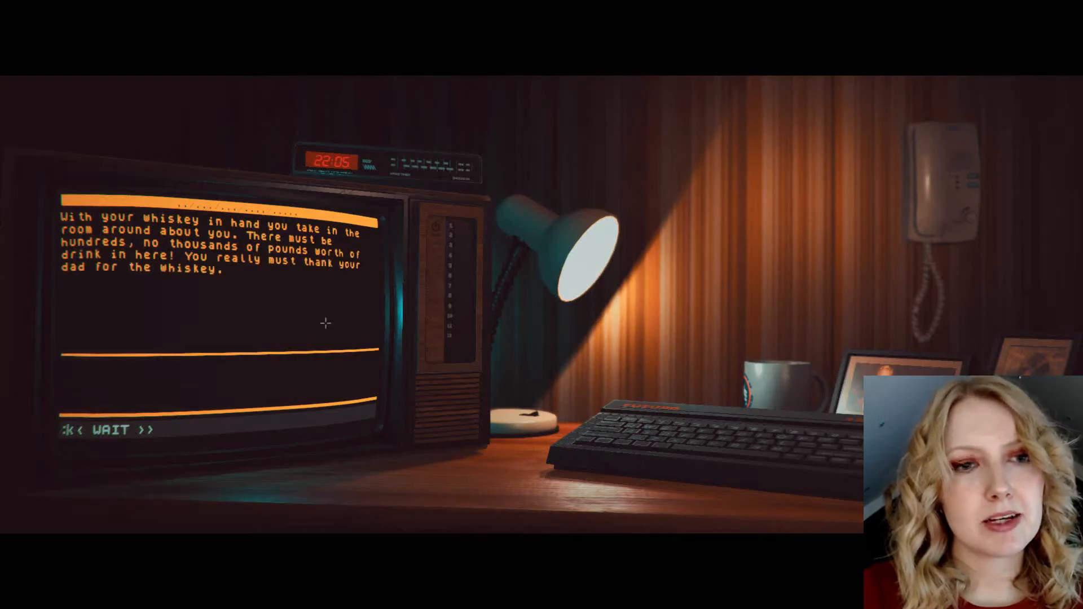
text(find)
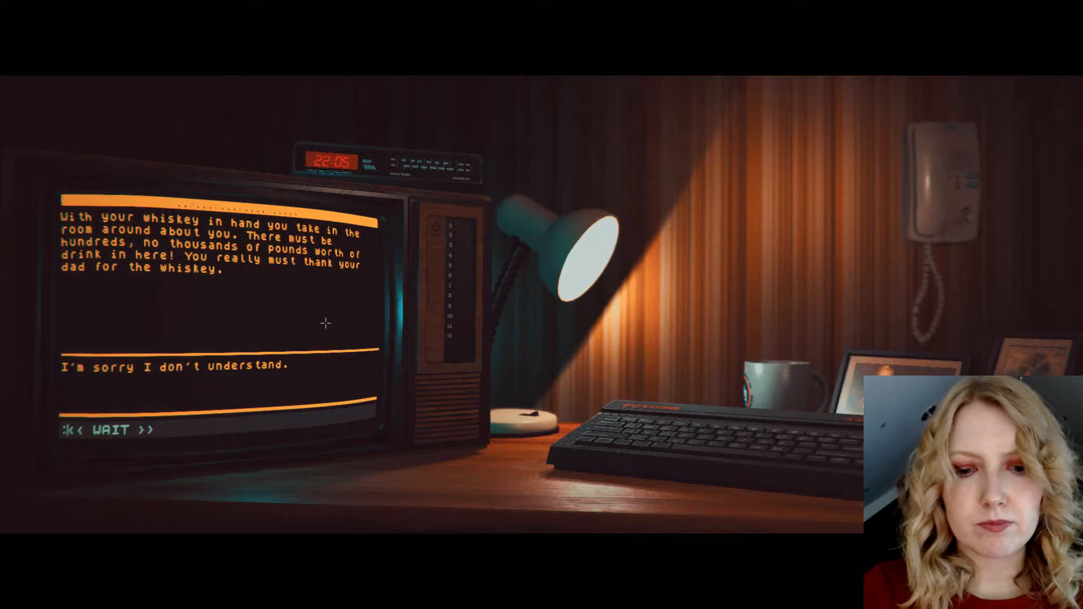
text(leave r)
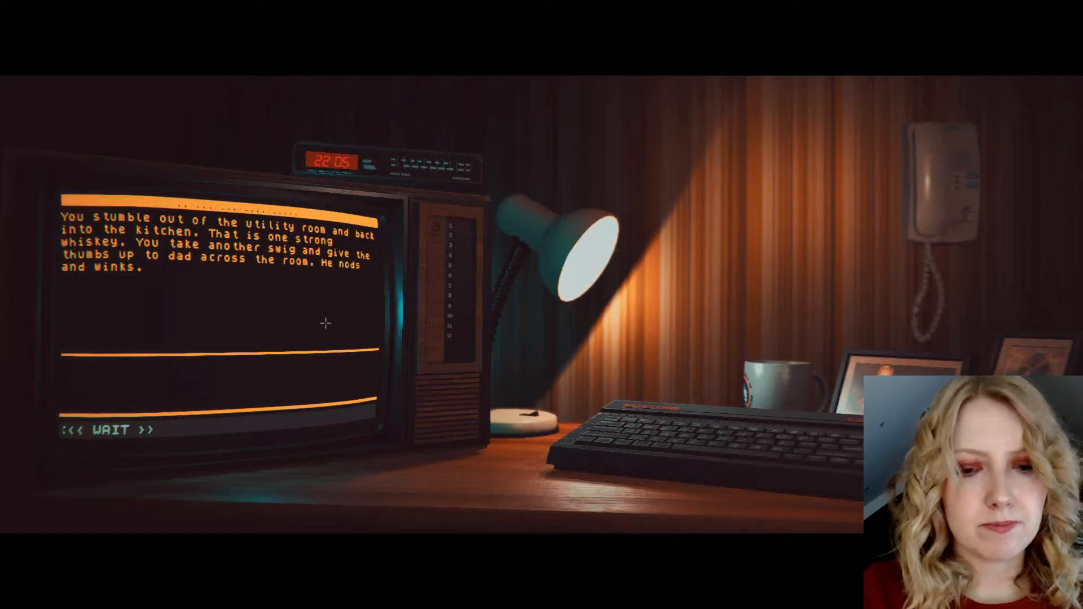
- Look around the busy kitchen, then leave for the hall
text(look arou)
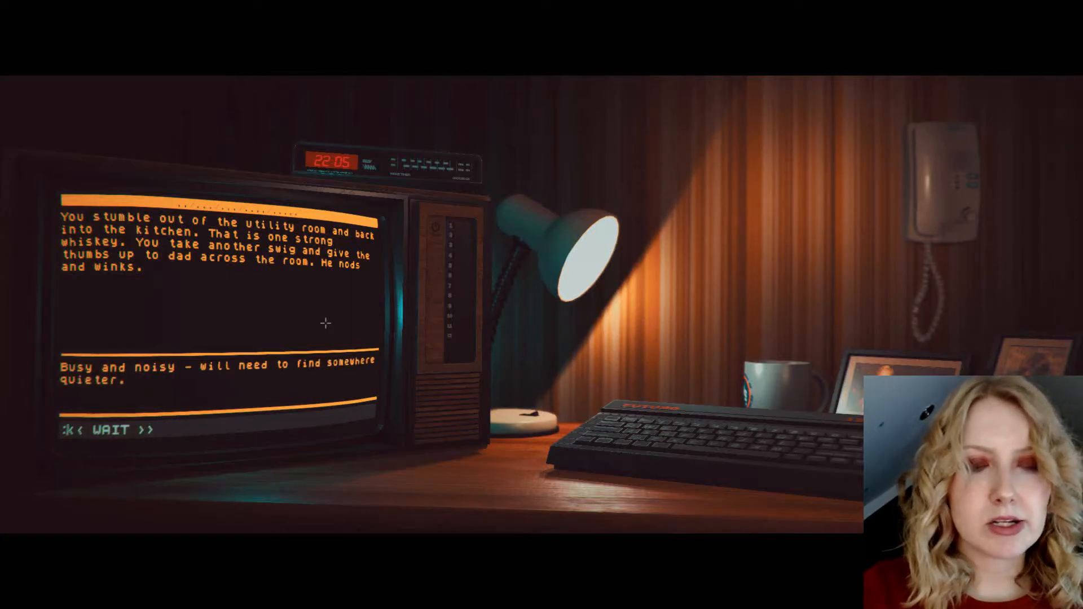
text(leav)
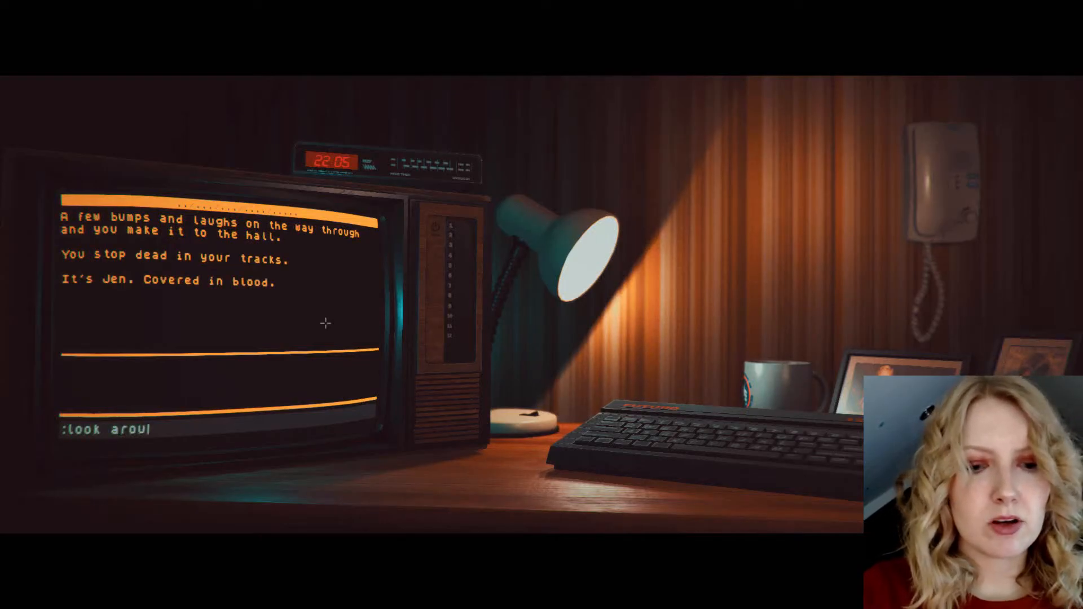
- Try 'listen', going to Jen, going upstairs, and looking around the hallway
text(nd)
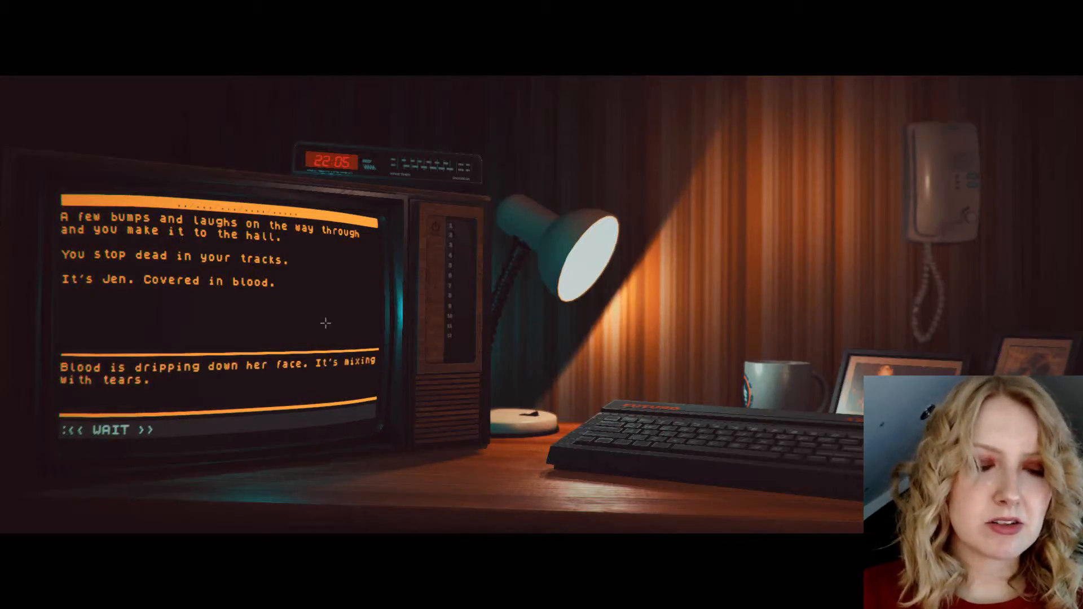
text(listen)
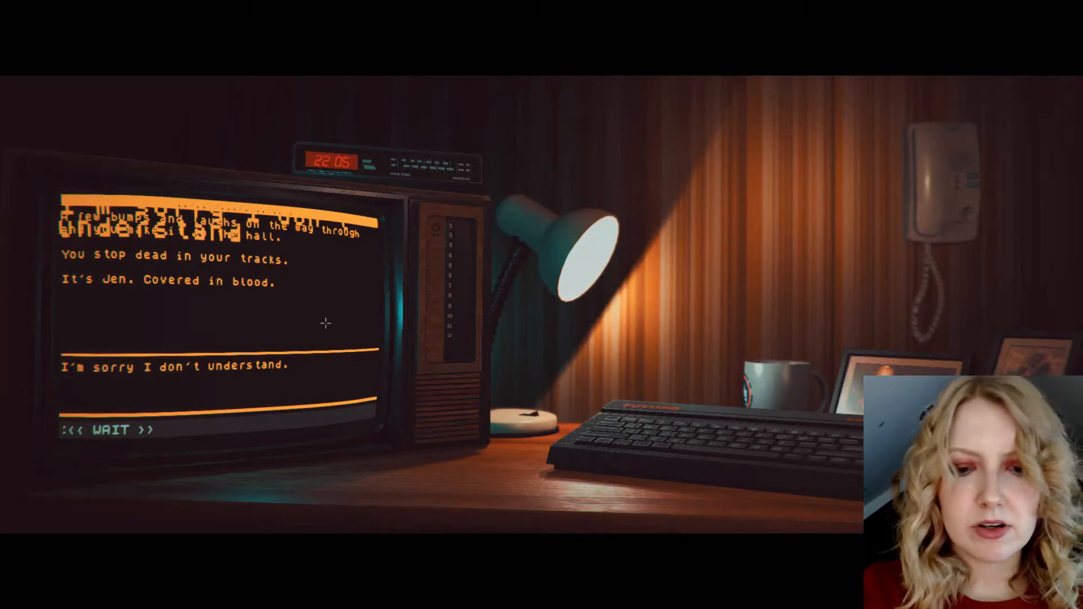
text(go to je)
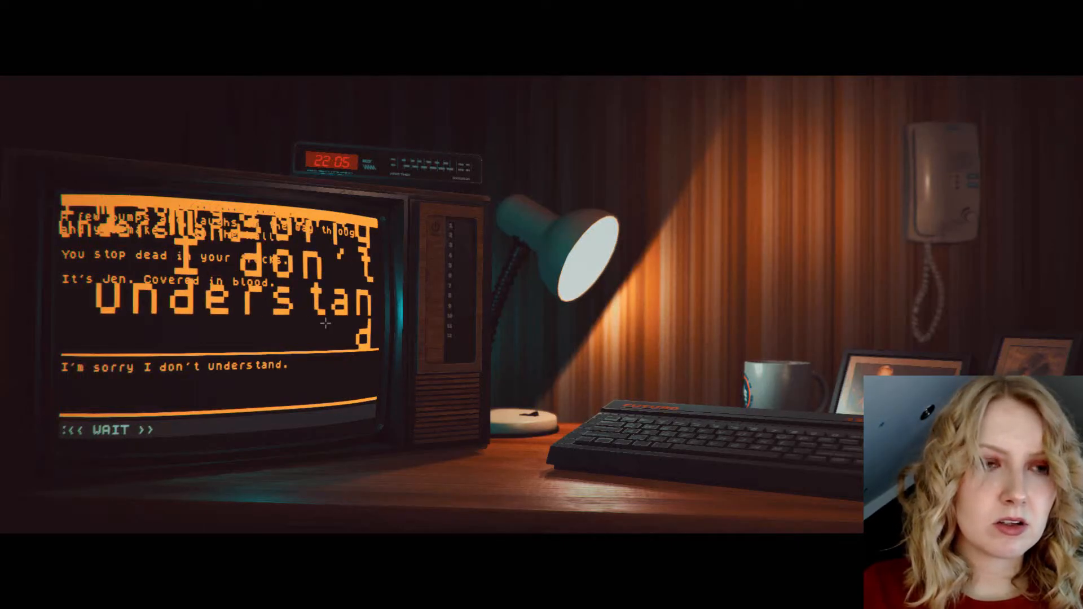
text(go u)
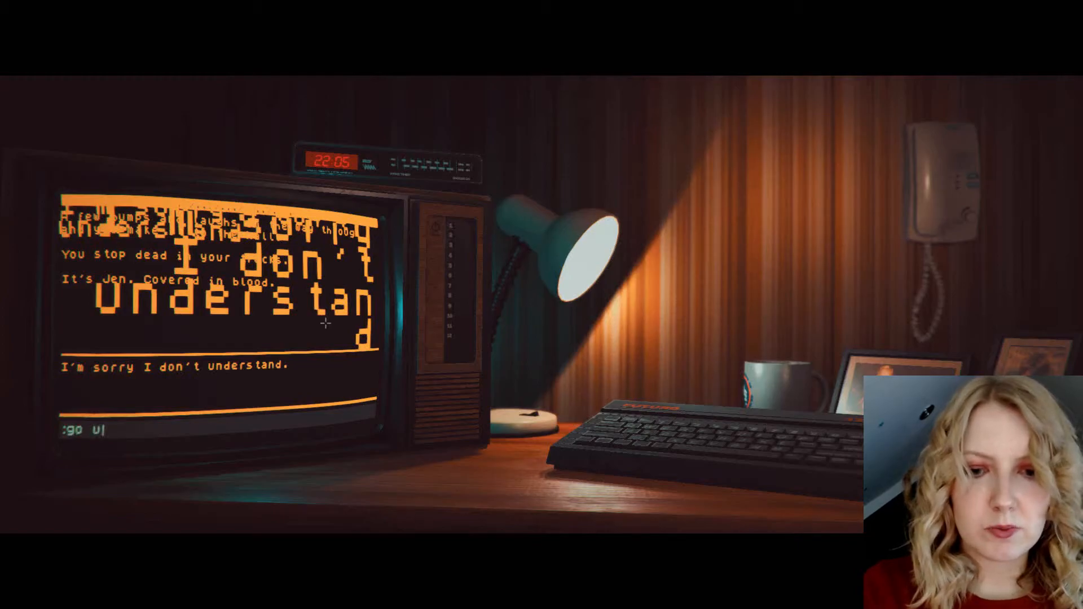
text(pstairs)
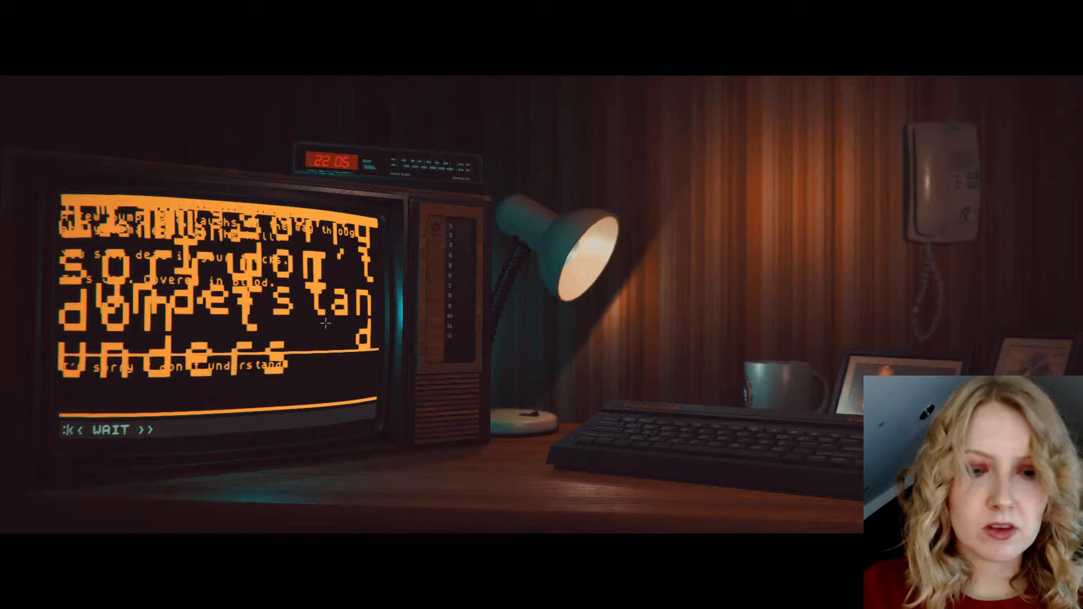
text(look arou)
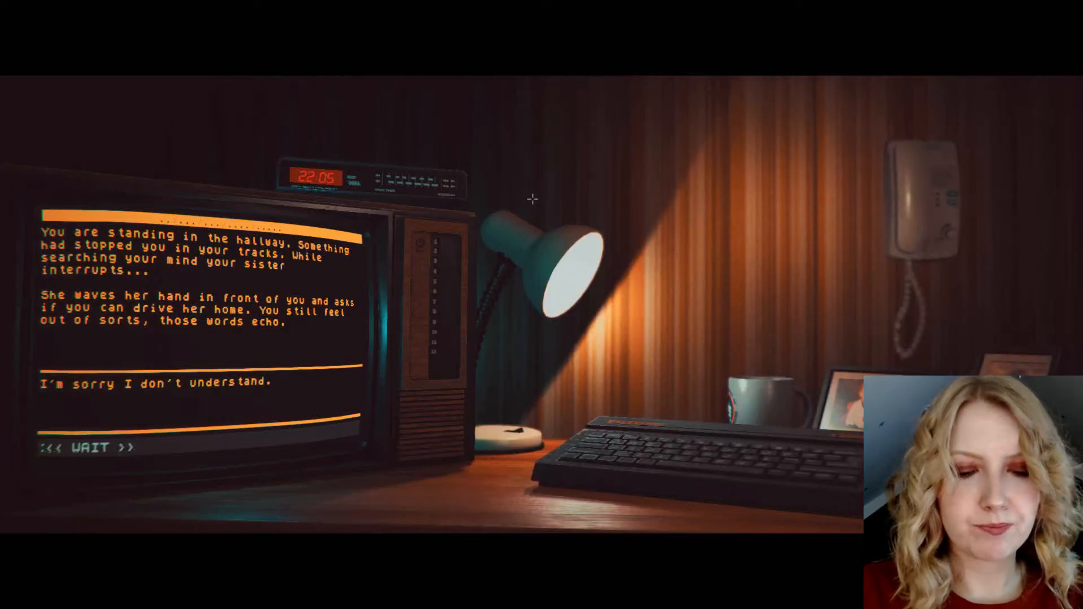
- Admit being drunk, look around, and agree to drive your sister home
text(im dru)
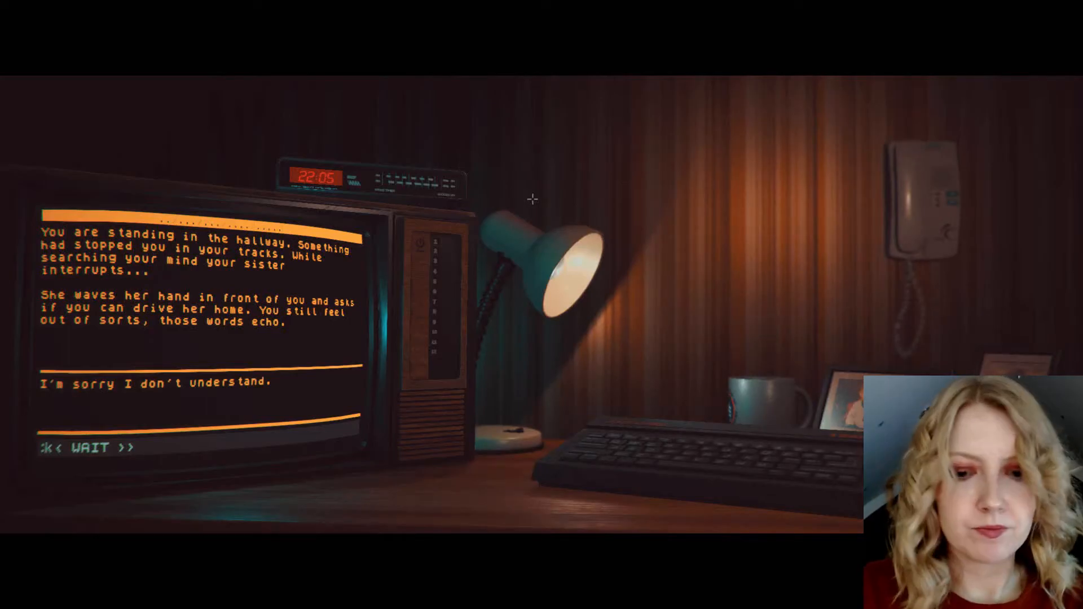
text(look arou)
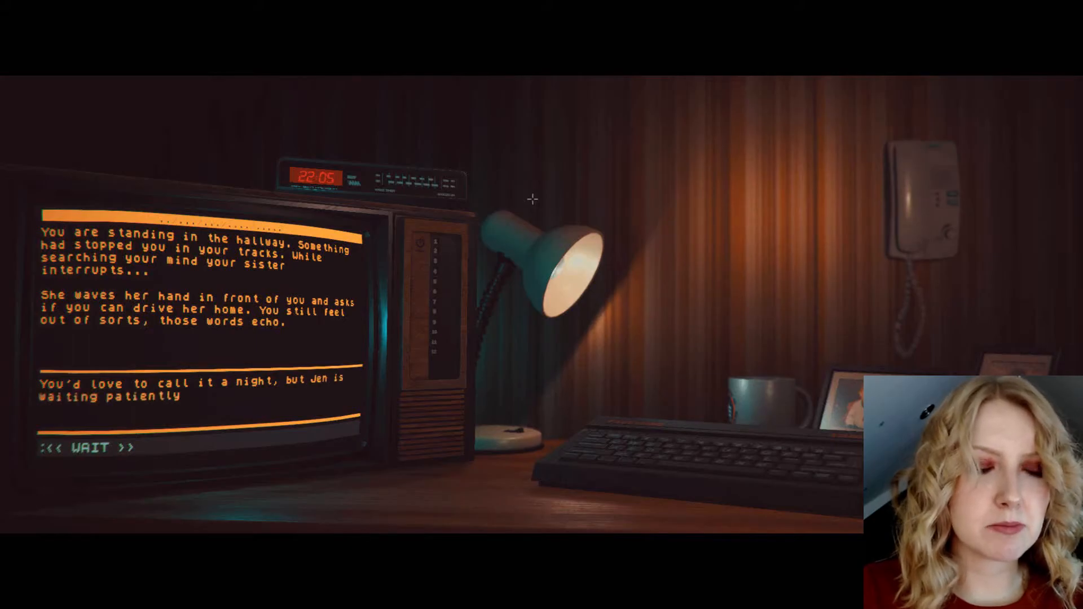
text(agr)
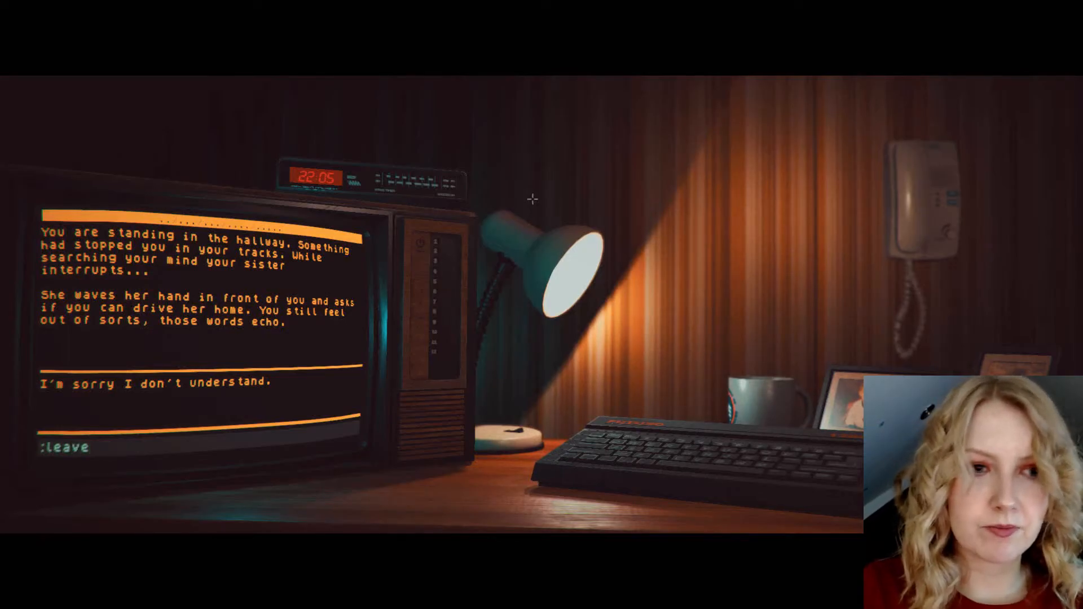
- Go to the living room, try getting the keys, and examine the jackets
text(roo)
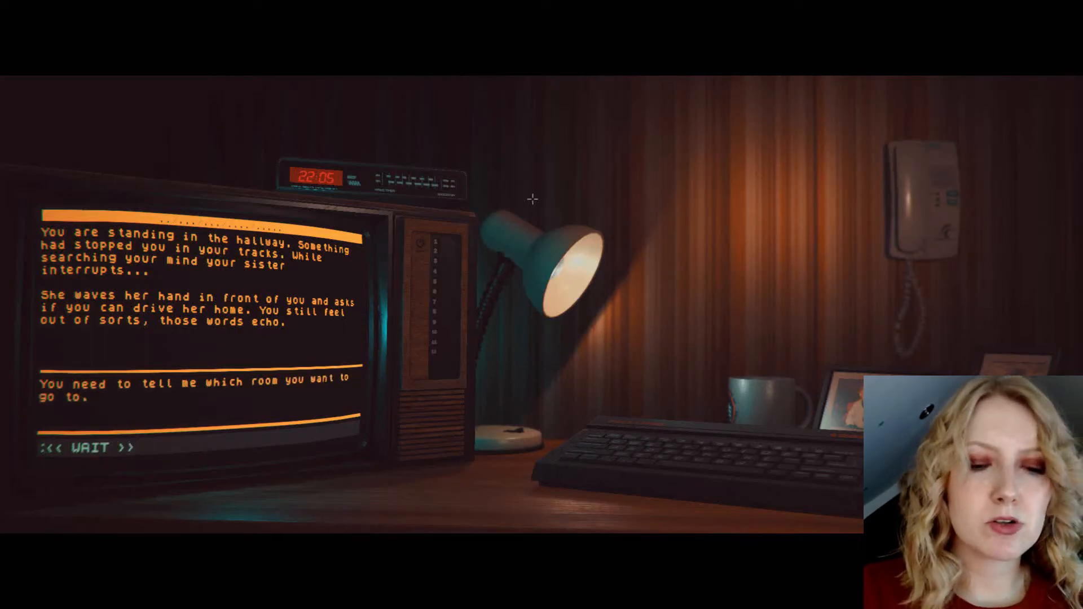
text(go to l)
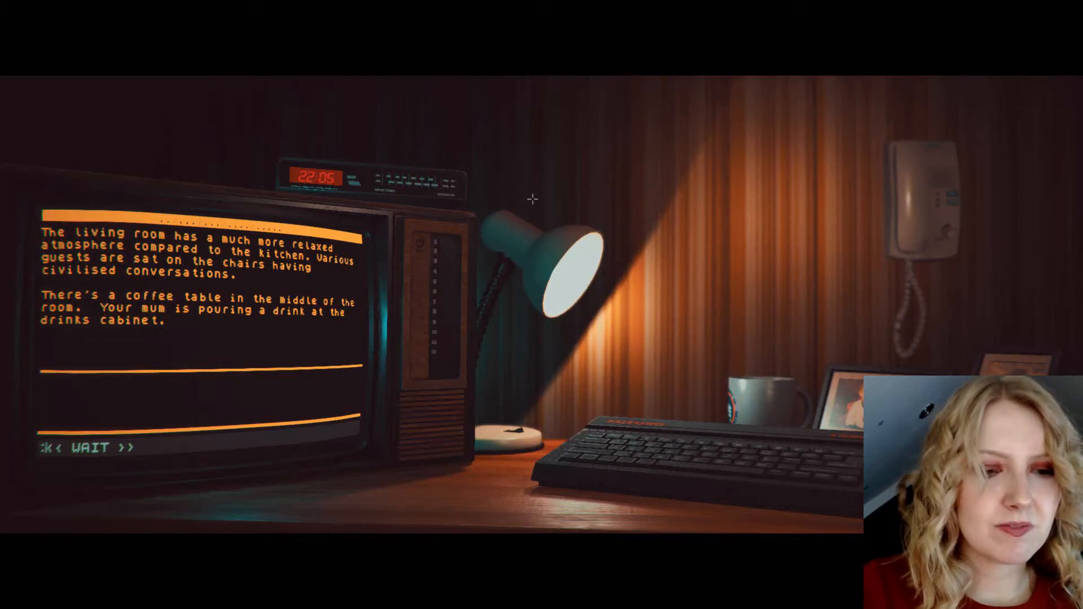
text(get ke)
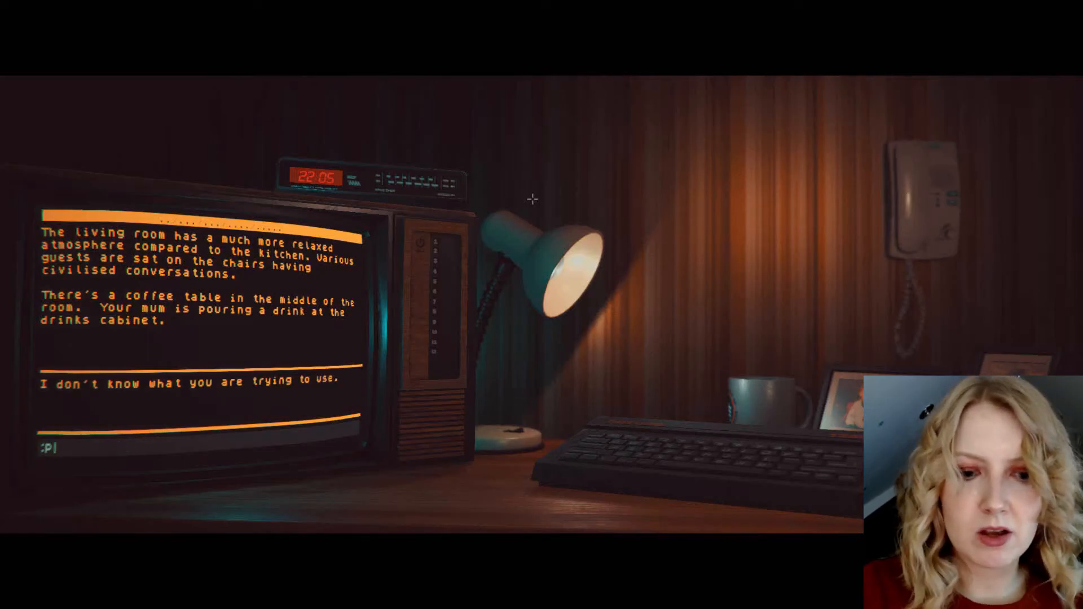
text(pick up)
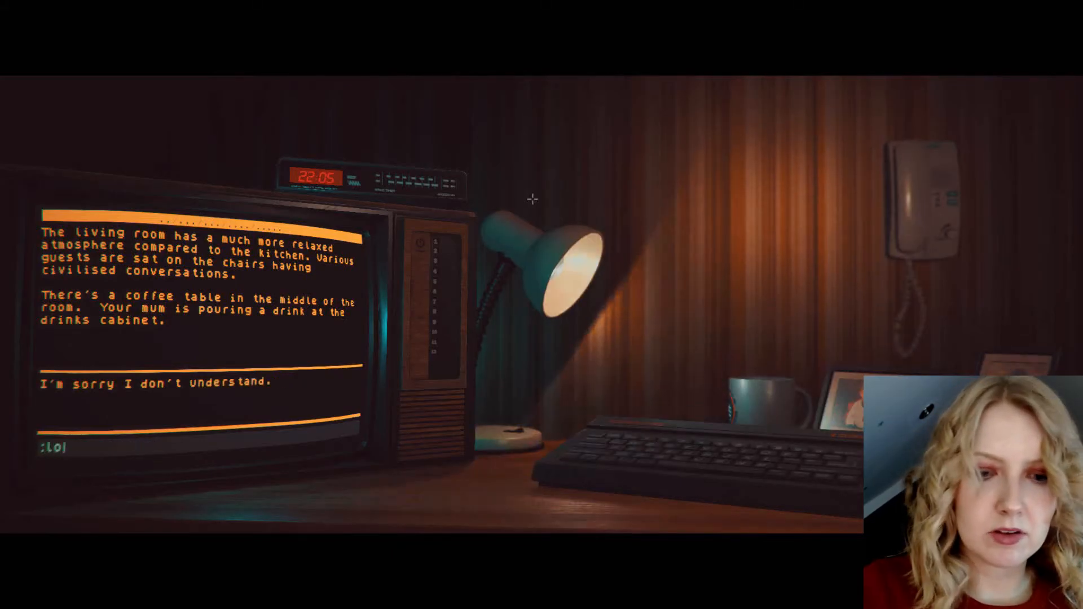
text(ook around)
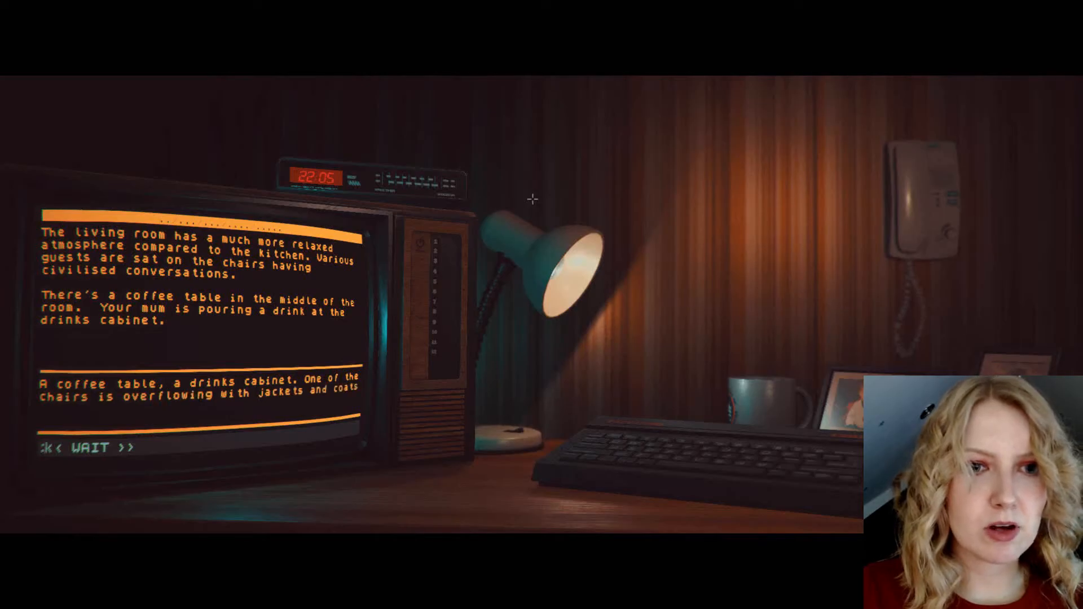
text(look at jac)
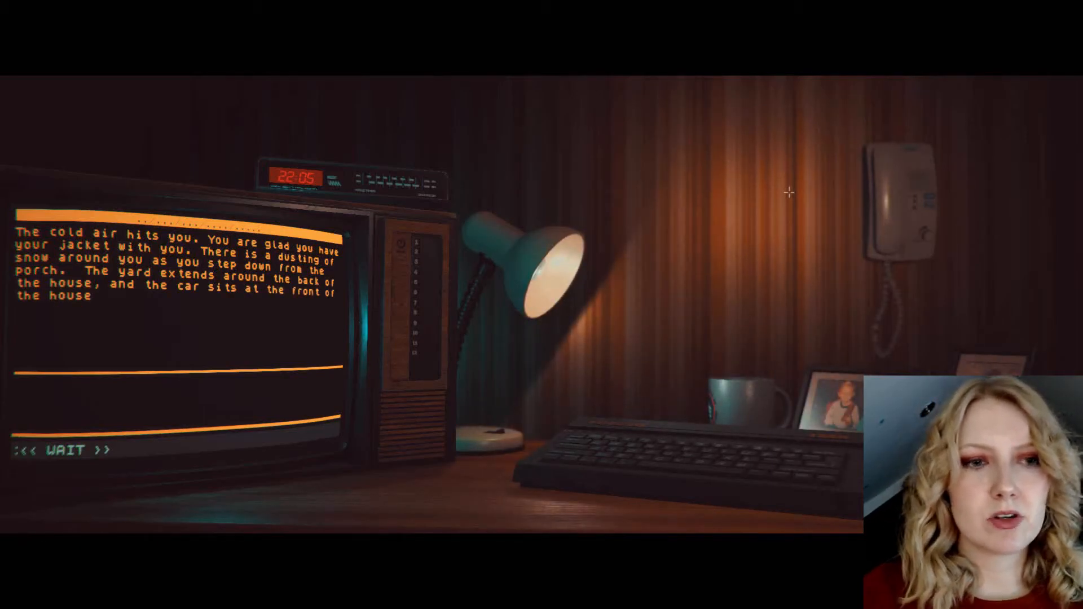
- Go out to the car and get in with your sister
text(go to)
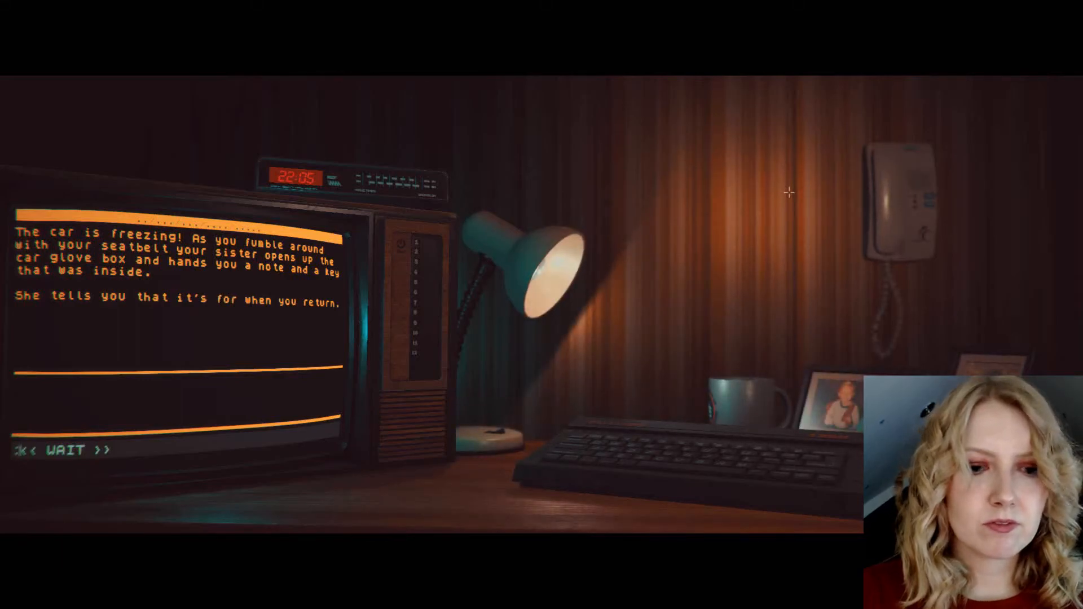
- Read Dad's glove-box note about the generator and gift, then continue
text(read n)
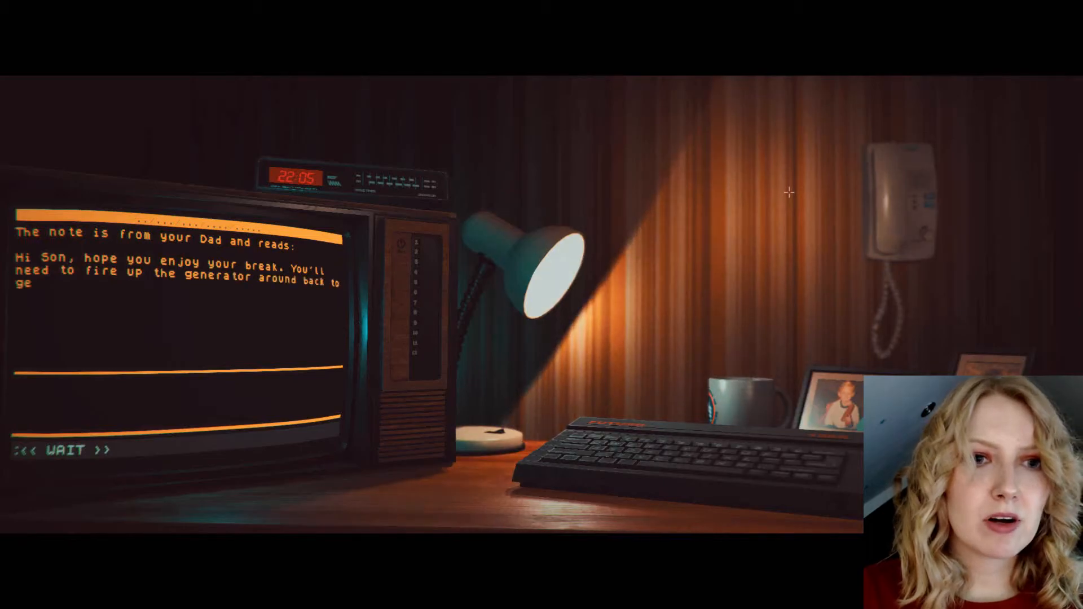
click(59, 452)
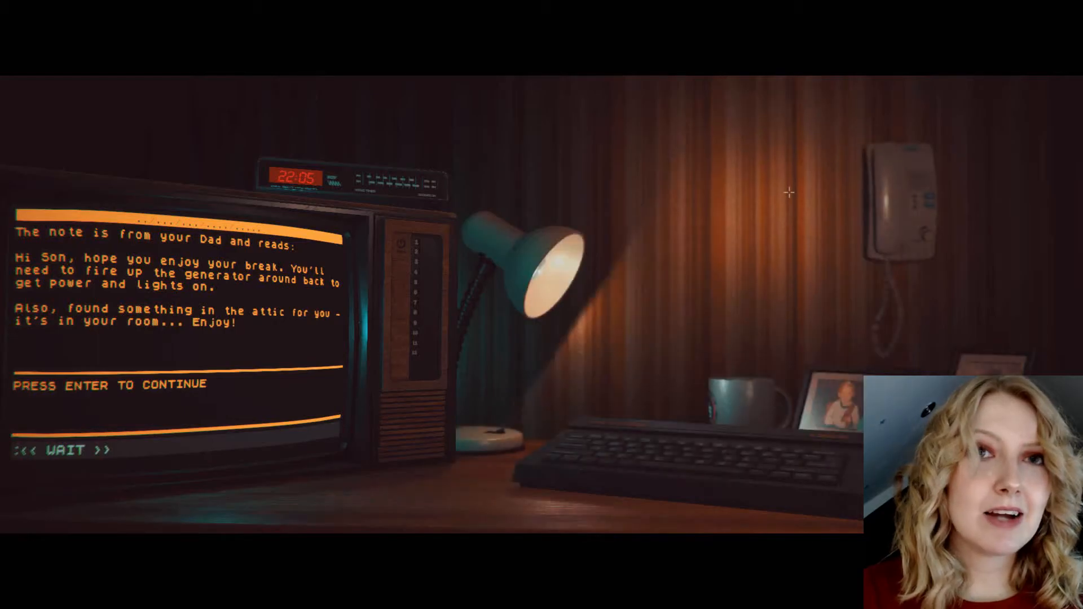
key(enter)
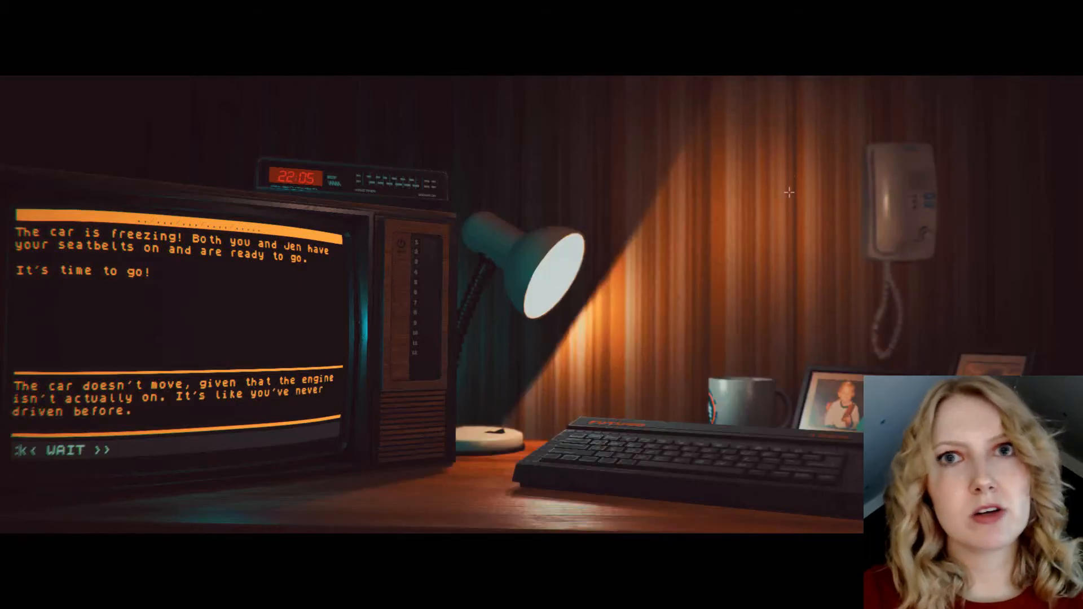
- Try turning the key, release the handbrake, and put the car in gear
text(turn)
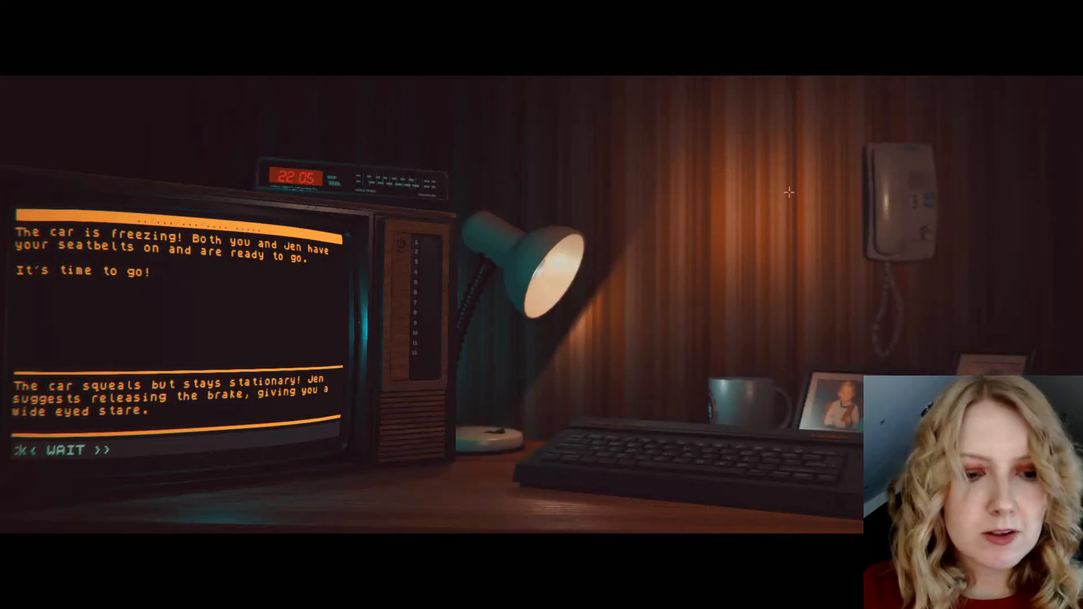
text(Release hal)
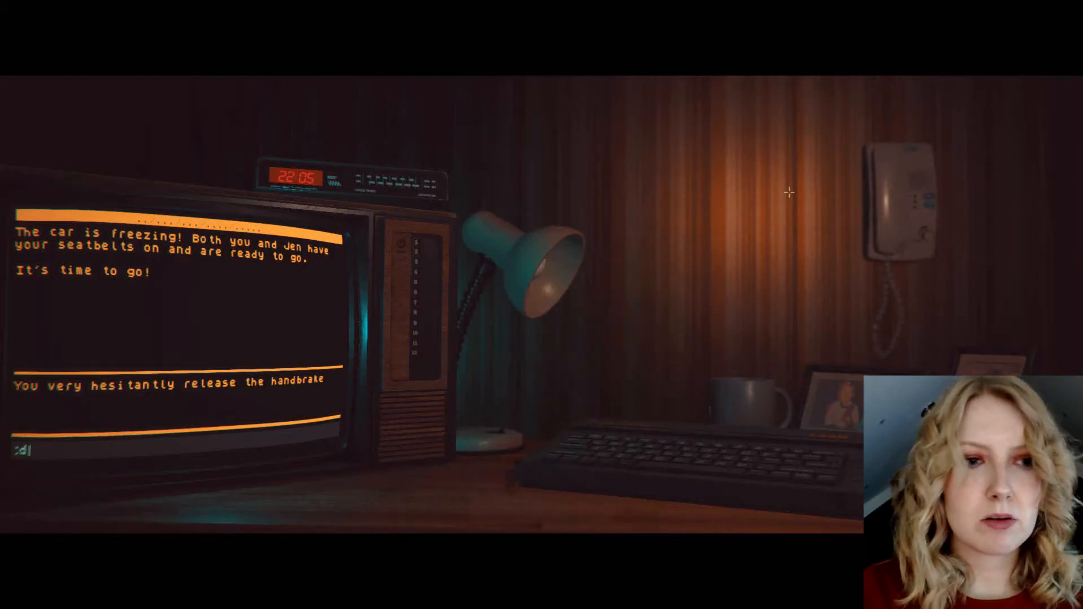
text(put in)
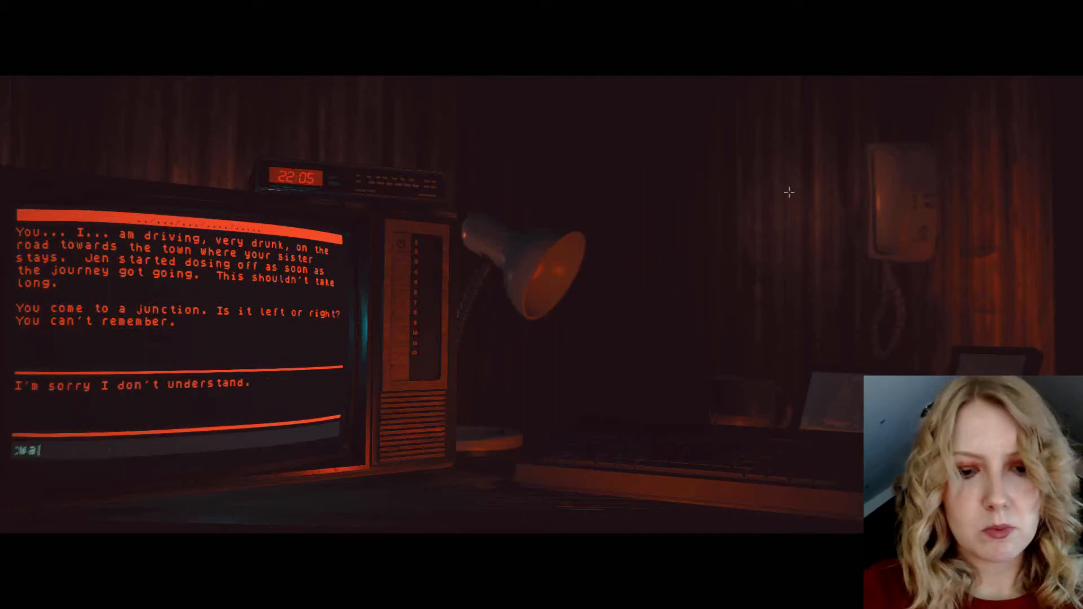
- Try waking Jen, then drive left at the junction onto the right road
text(wake up)
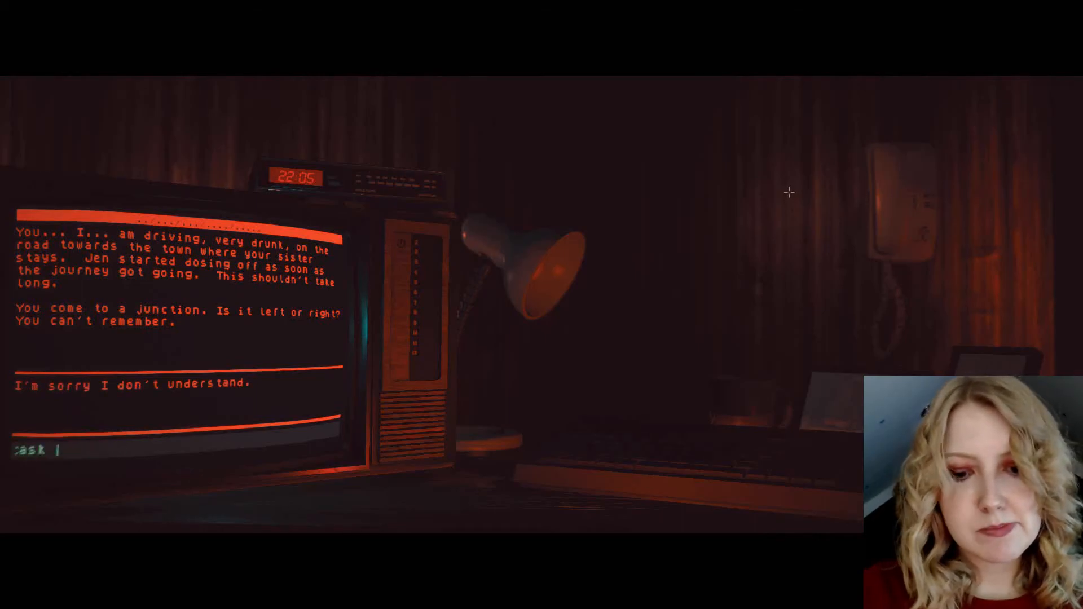
text(jen)
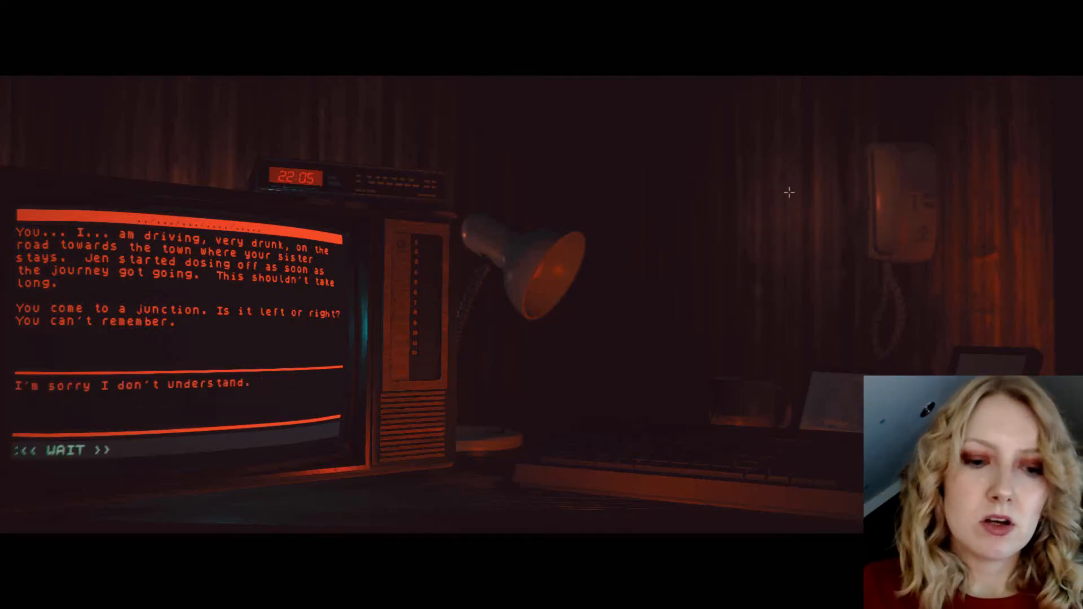
text(drive lef)
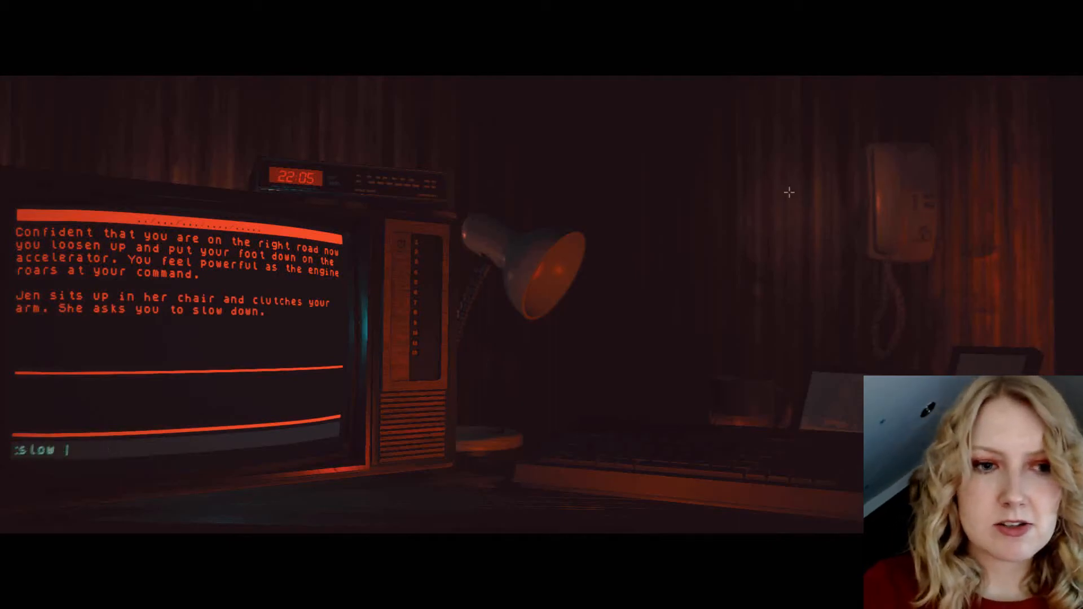
- Tell the game to slow down as Jen clutches your arm
text(down)
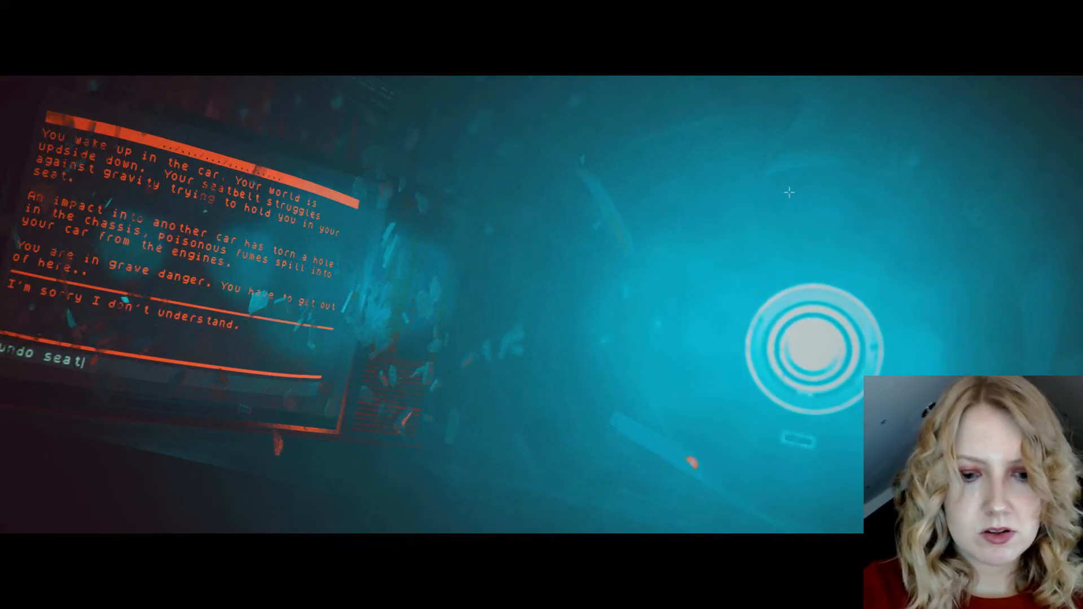
- Undo the seatbelt, call for Jennifer, and advance past the escape from the wreck
text(belt)
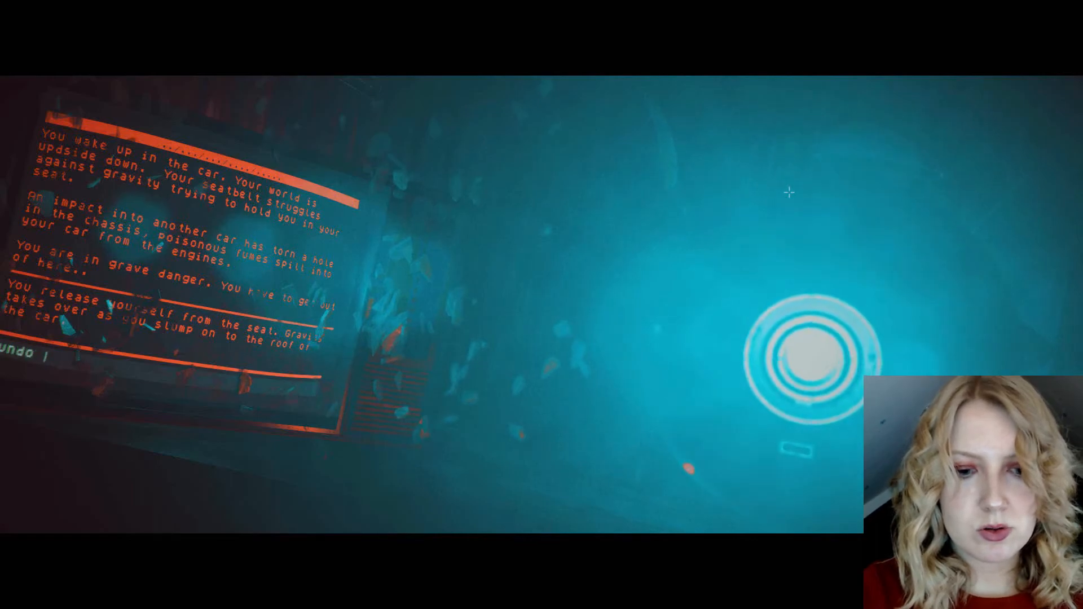
text(jennifer)
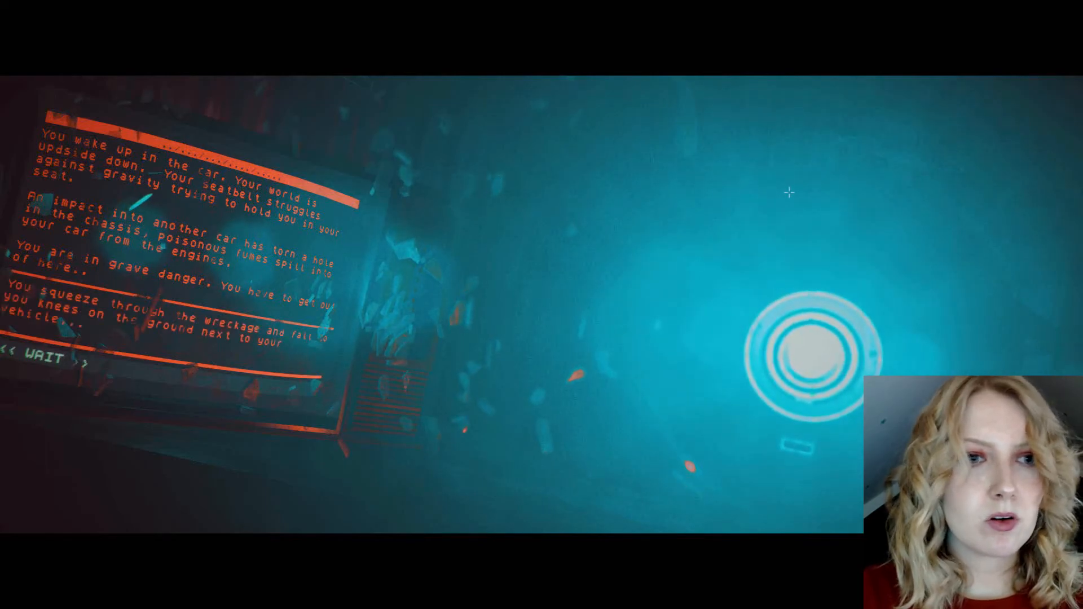
click(41, 359)
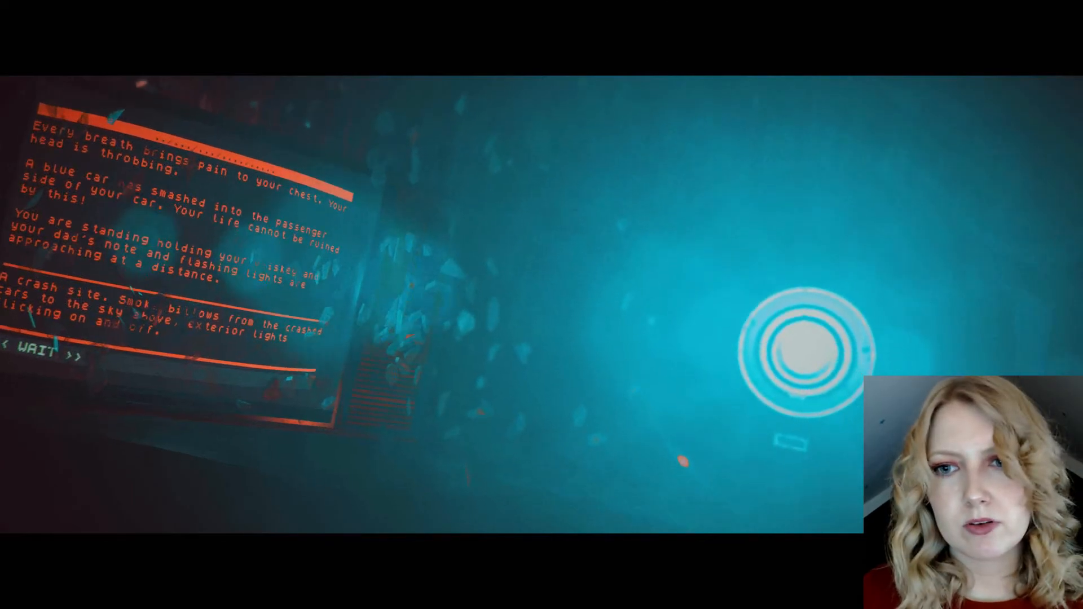
- Try to hide the whiskey at the crash site
text(hide whil)
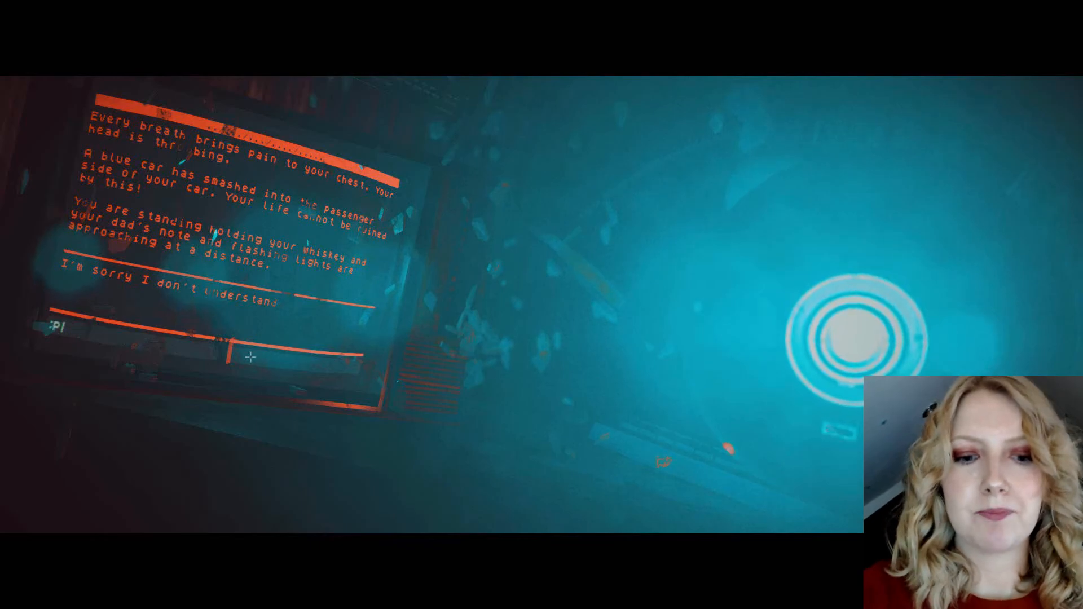
- Plant the whiskey on the passenger seat, continue, and approach the silhouetted figure
text(Put whisk)
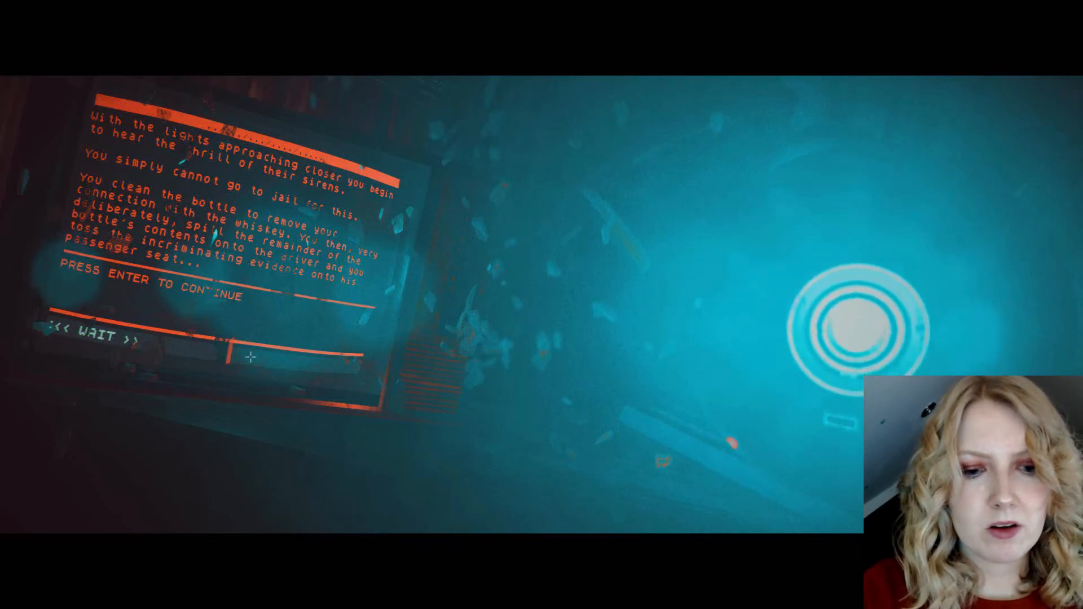
key(enter)
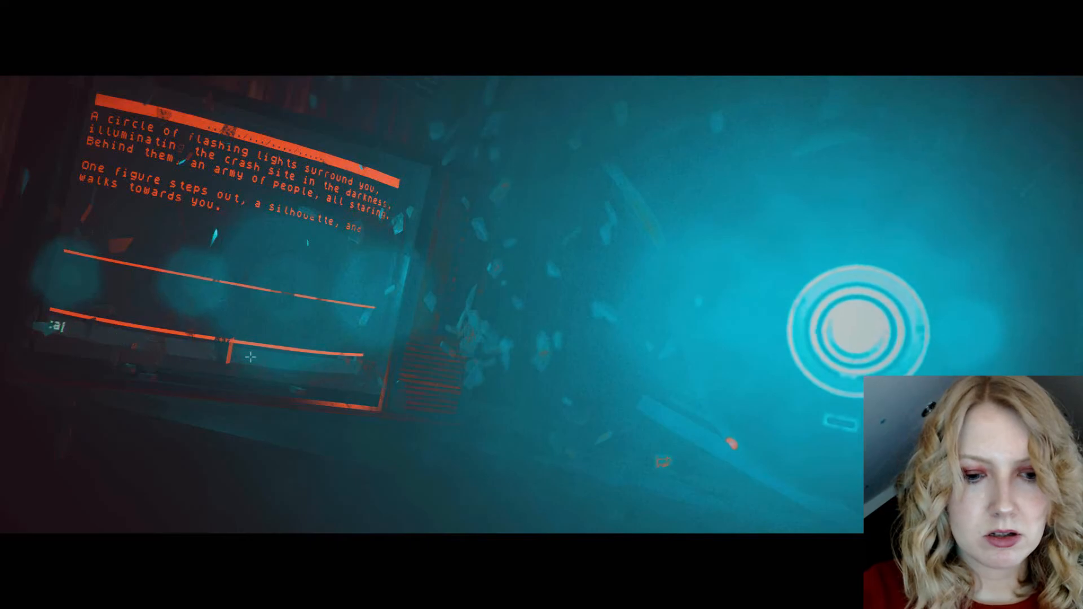
text(approach)
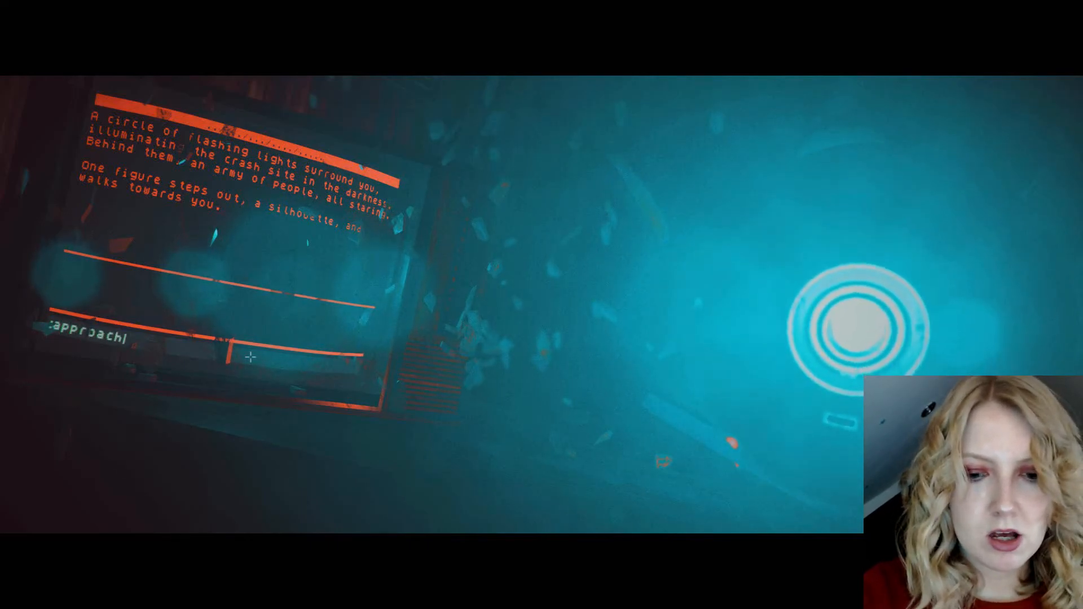